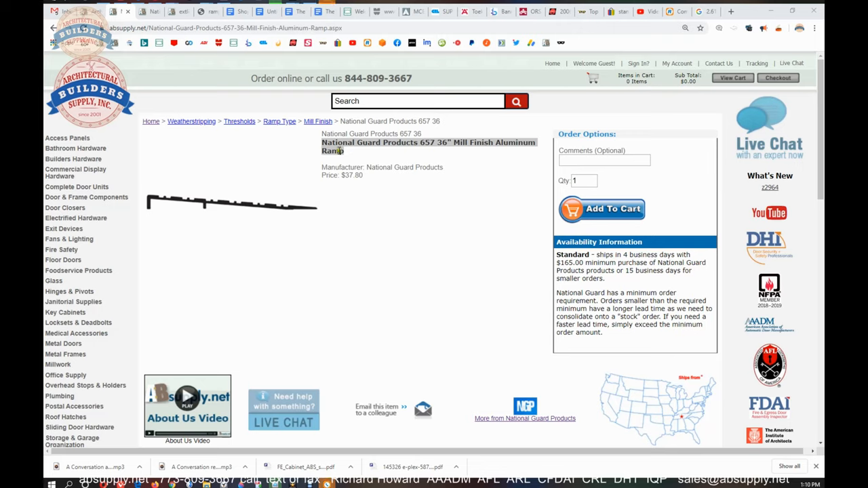
pyautogui.moveTo(339, 255)
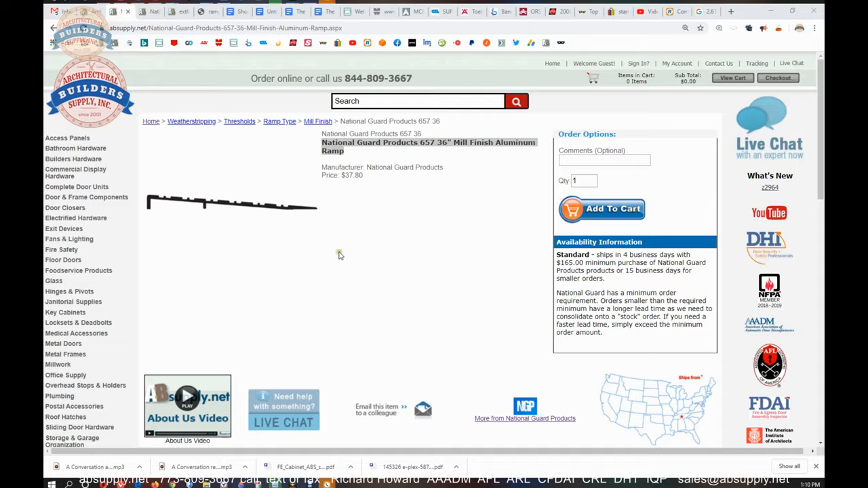
# Enlarge the 657 ramp profile drawing and highlight its 36-inch Length spec
pyautogui.scroll(-3)
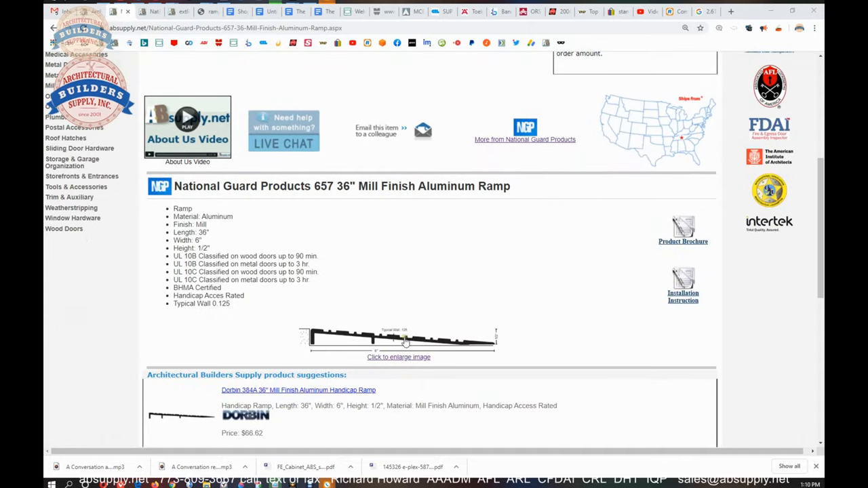
pyautogui.click(398, 339)
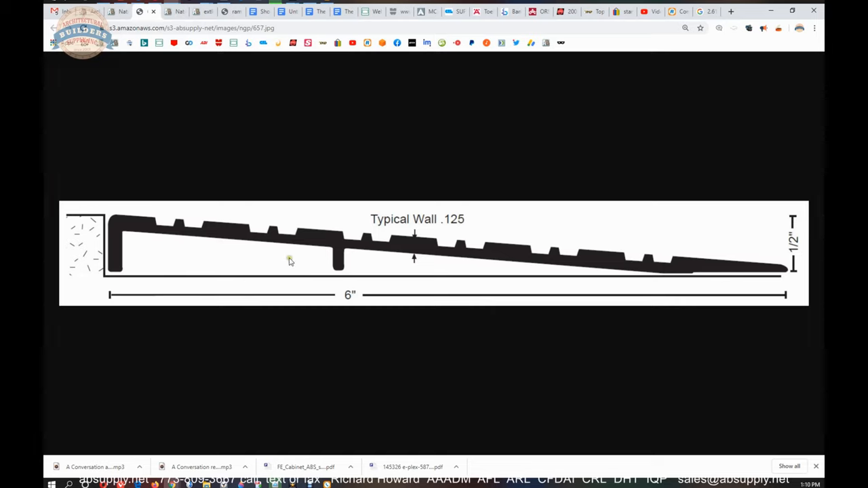
pyautogui.moveTo(103, 89)
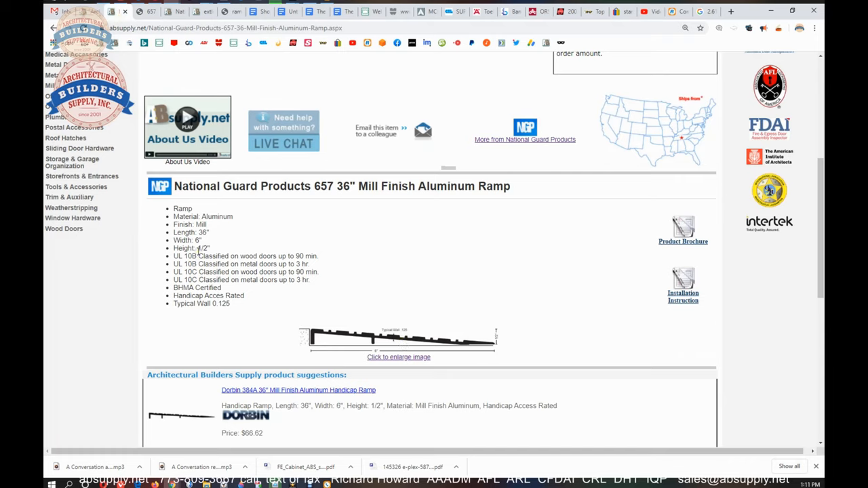
pyautogui.moveTo(201, 247); pyautogui.dragTo(319, 279)
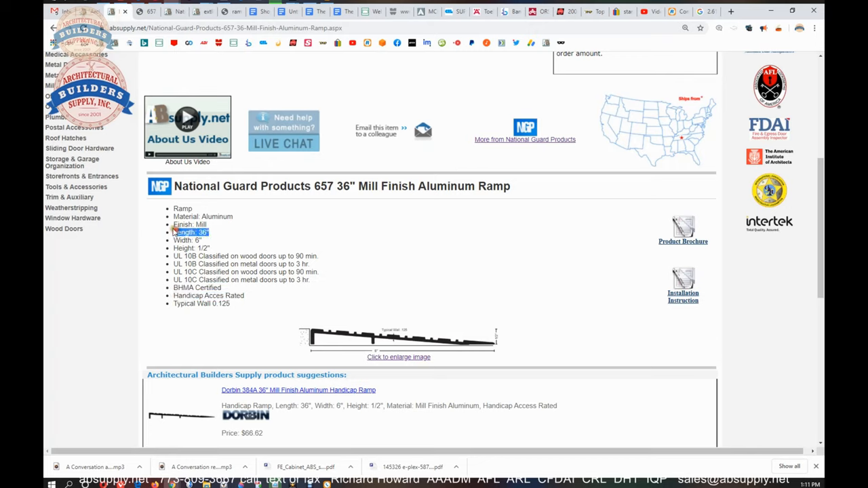
pyautogui.moveTo(683, 278)
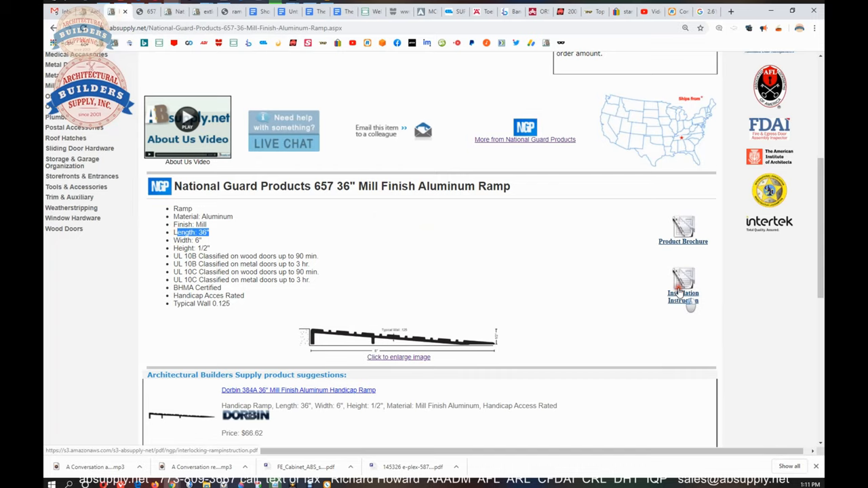
# Review the interlocking ramp installation PDF, highlighting the first step and the RCE countersunk drilling instruction
pyautogui.click(684, 297)
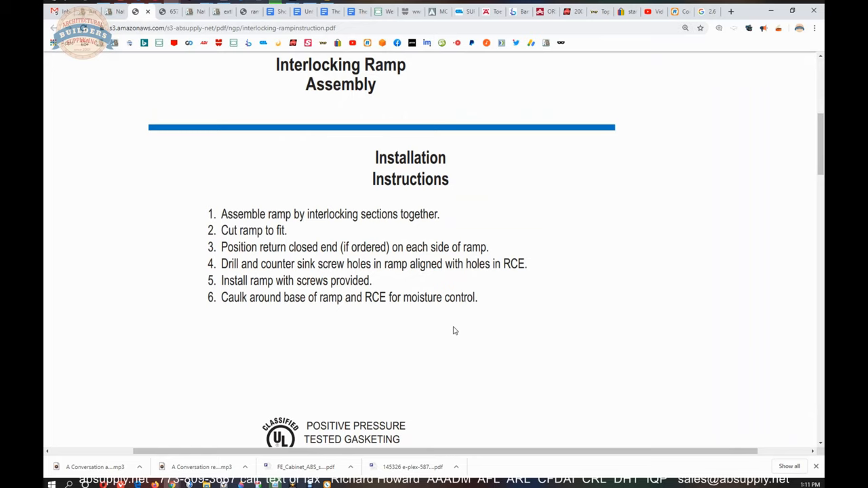
pyautogui.moveTo(383, 273)
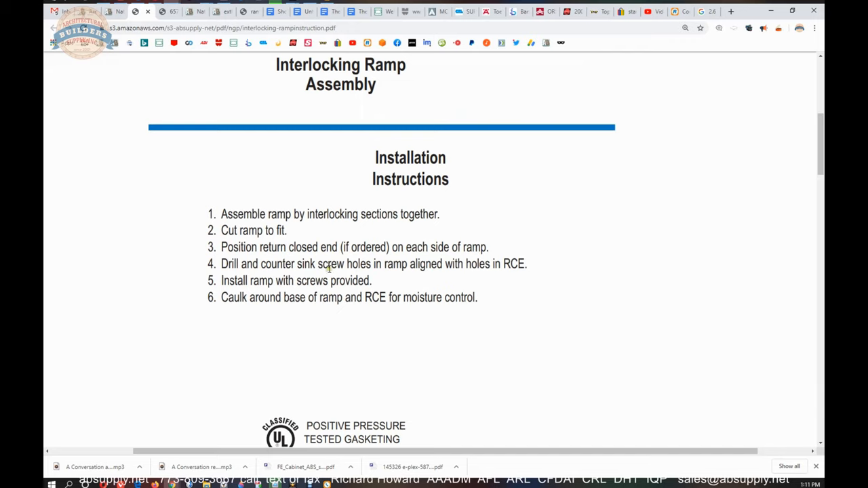
pyautogui.moveTo(409, 320)
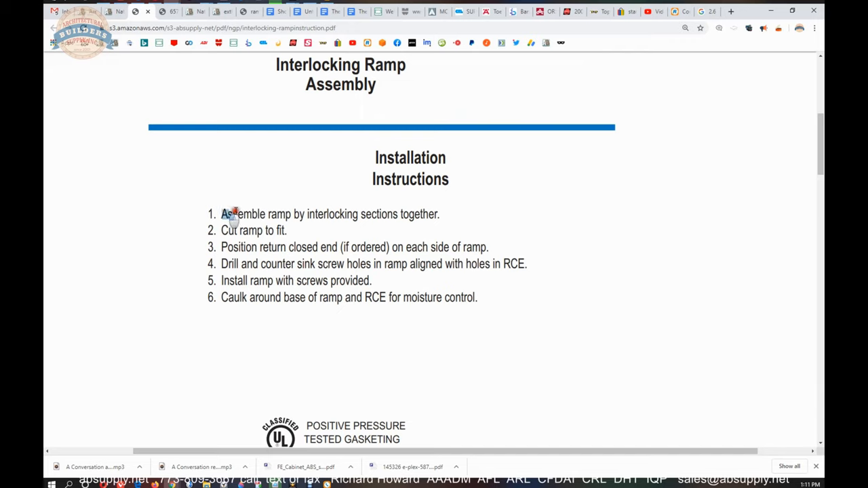
pyautogui.moveTo(221, 214); pyautogui.dragTo(404, 214)
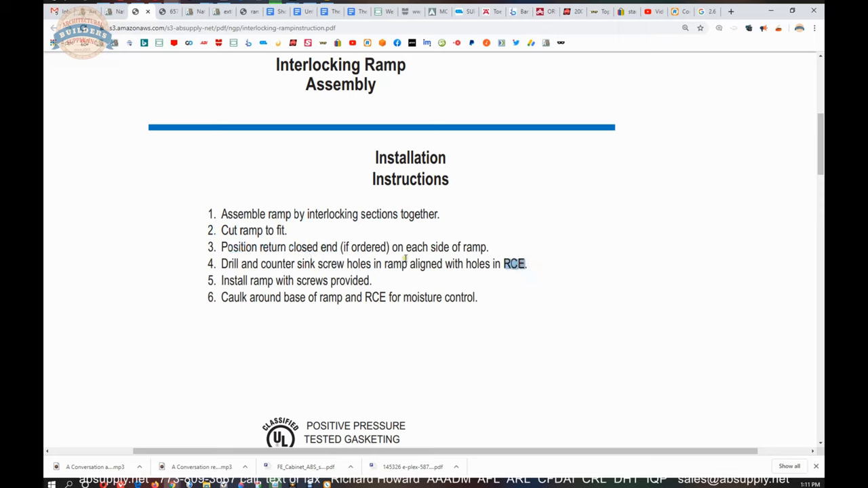
pyautogui.moveTo(241, 264); pyautogui.dragTo(344, 263)
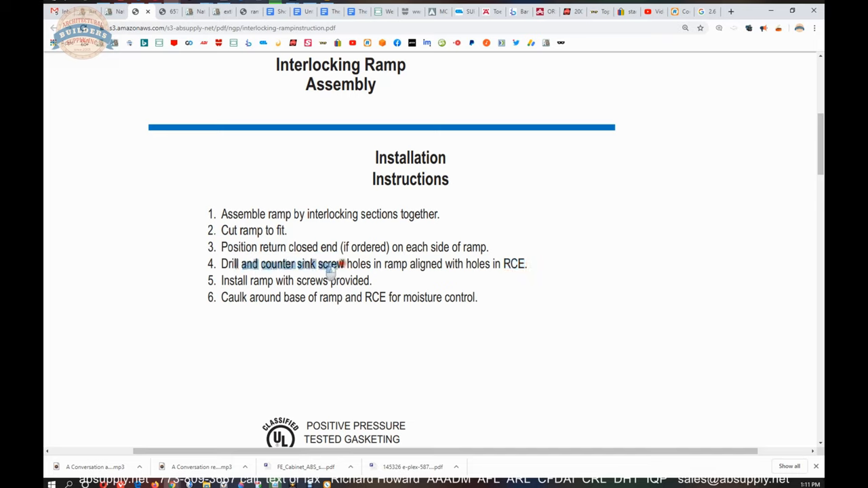
pyautogui.moveTo(328, 263); pyautogui.dragTo(372, 263)
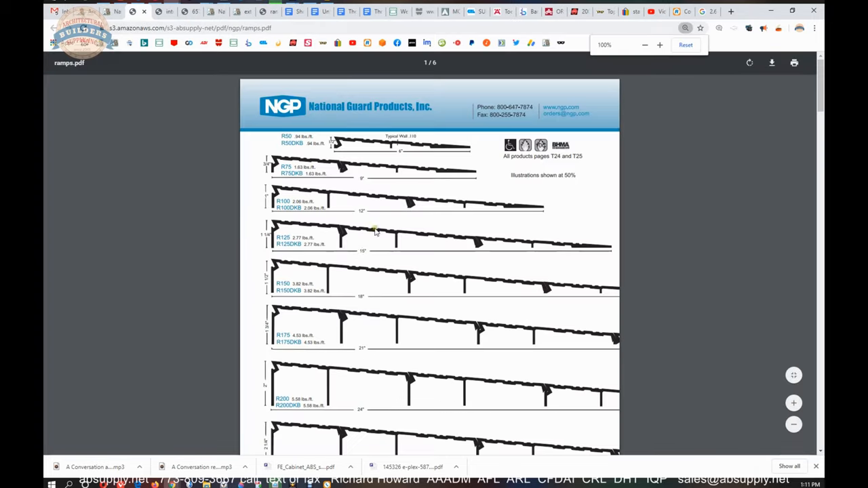
pyautogui.scroll(-3)
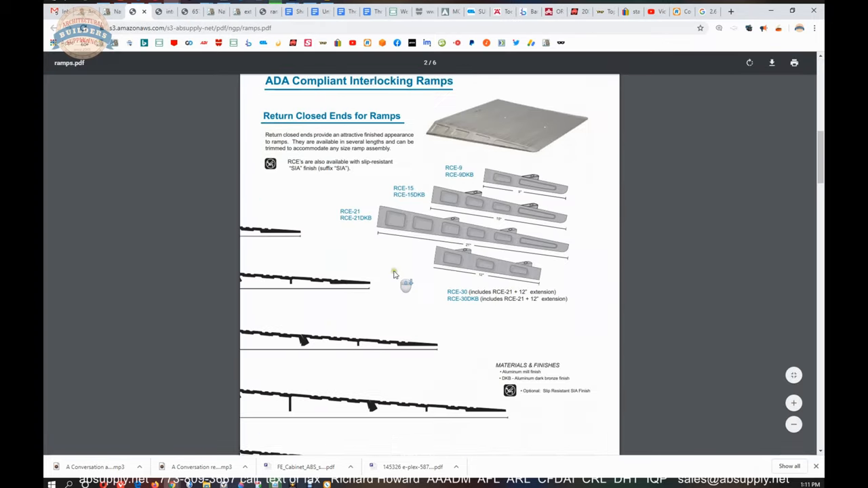
pyautogui.scroll(-3)
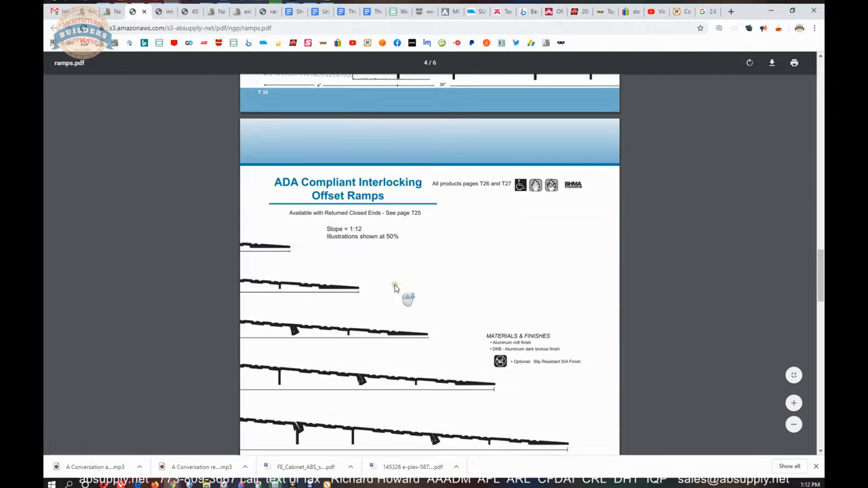
pyautogui.scroll(-3)
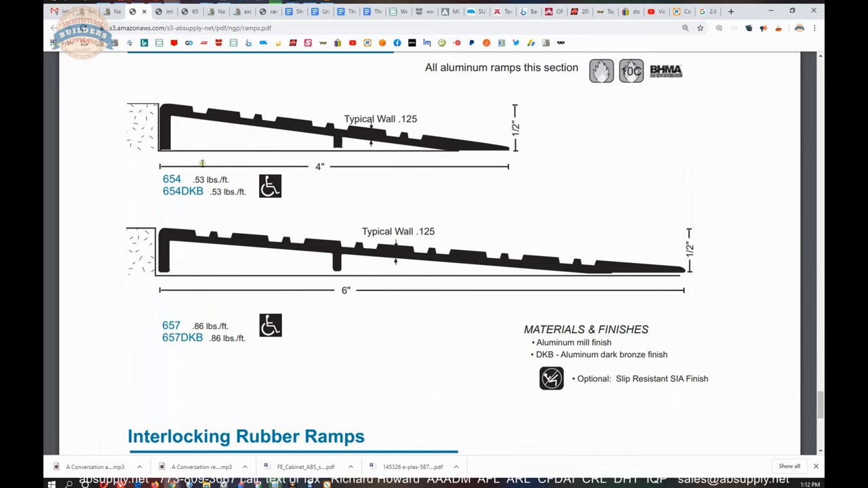
pyautogui.moveTo(554, 274)
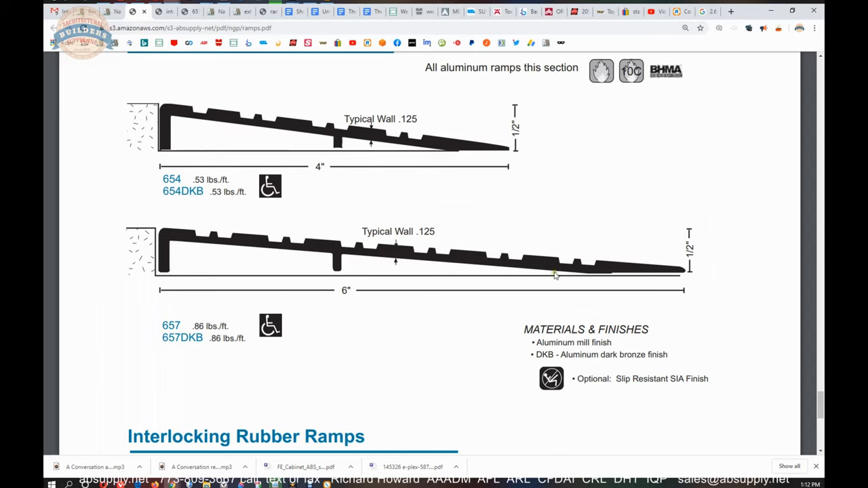
pyautogui.moveTo(173, 287)
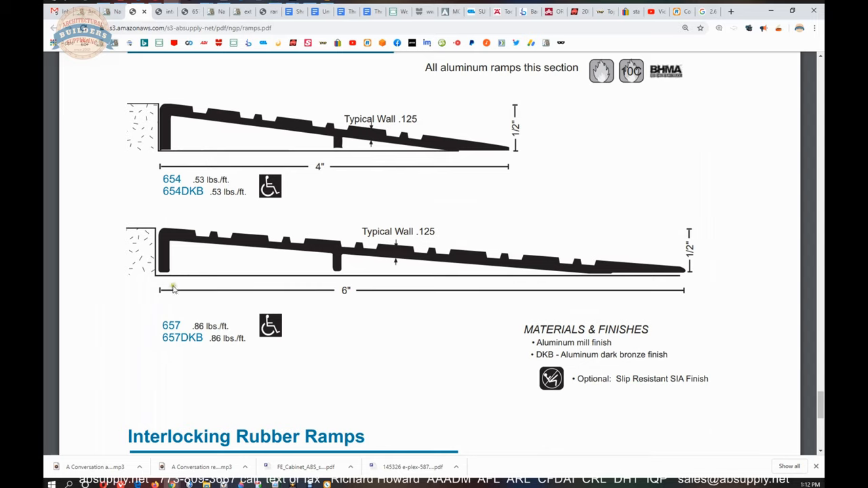
pyautogui.moveTo(239, 247)
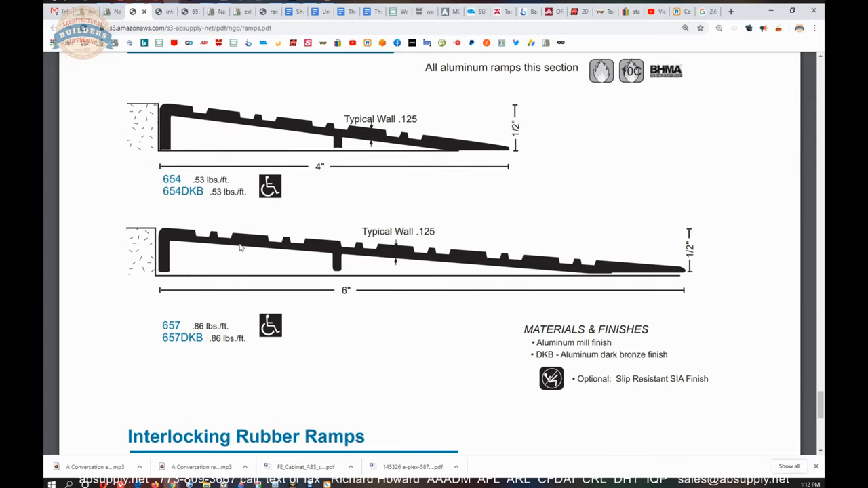
pyautogui.moveTo(332, 358)
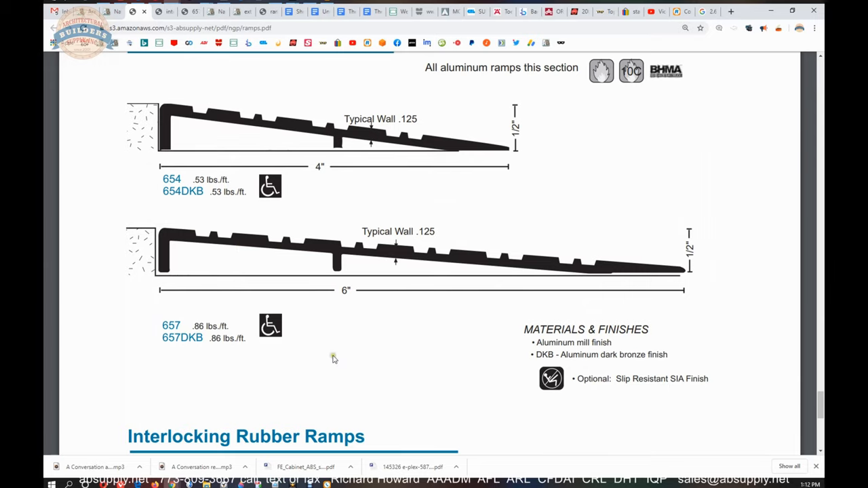
pyautogui.scroll(-3)
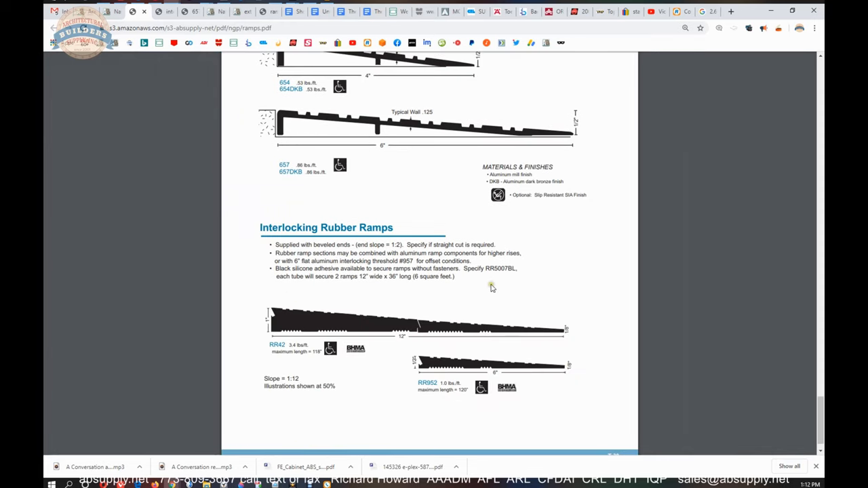
pyautogui.scroll(-3)
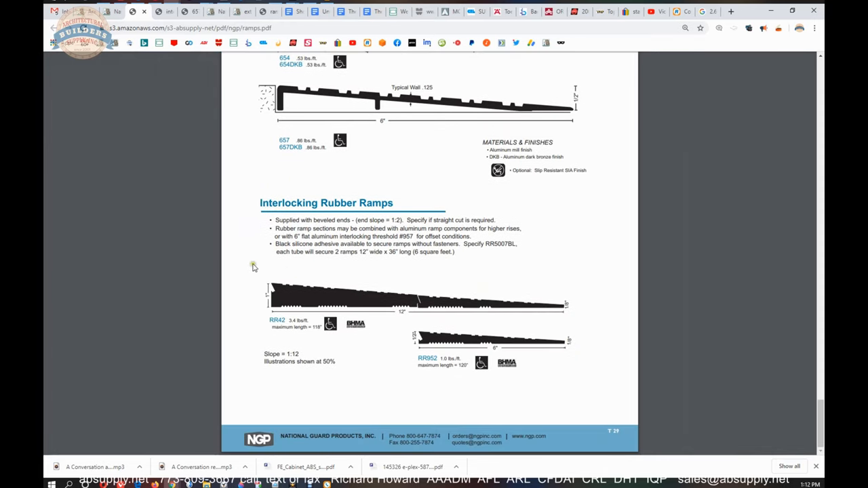
pyautogui.moveTo(485, 331)
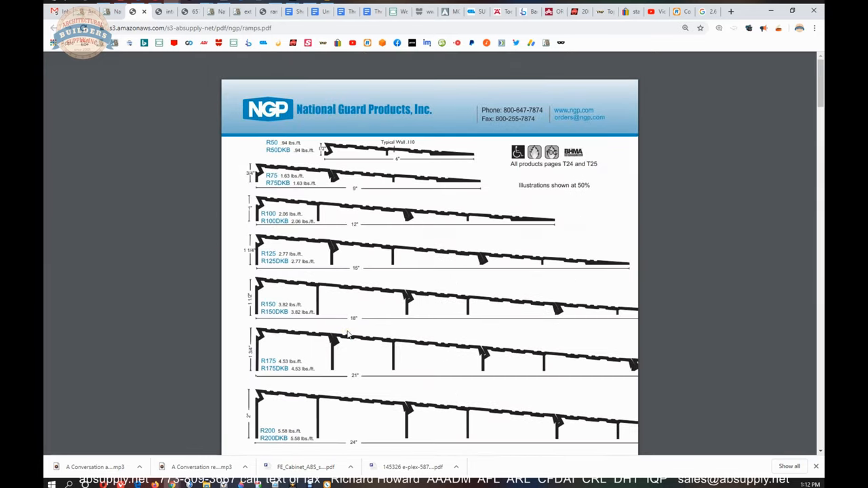
# Scroll past the R50–R225 standard ramp profiles, highlighting the R150 model name
pyautogui.scroll(-3)
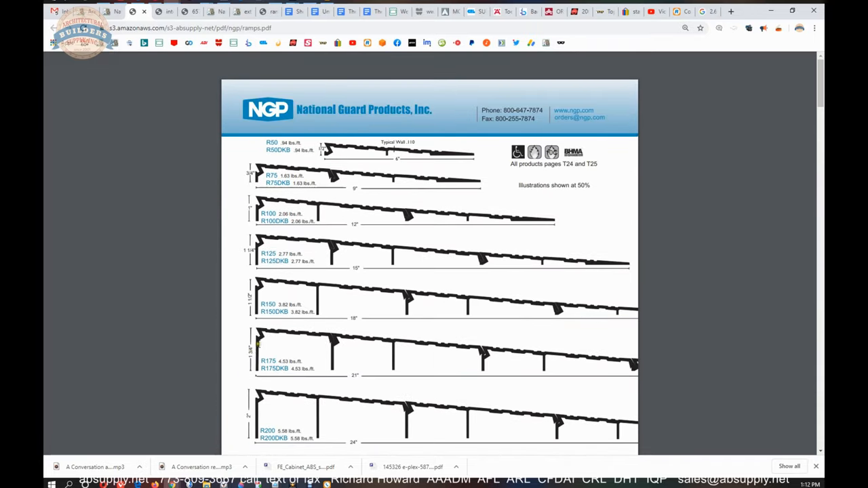
pyautogui.scroll(-3)
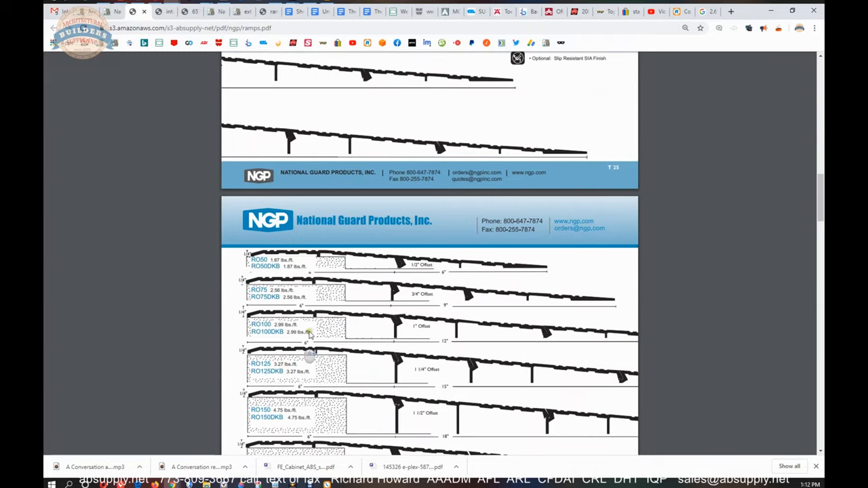
pyautogui.scroll(-3)
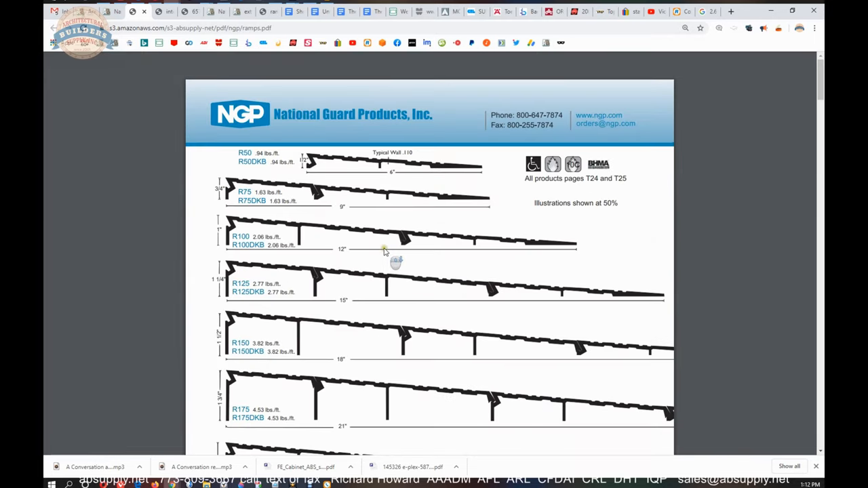
pyautogui.moveTo(291, 285)
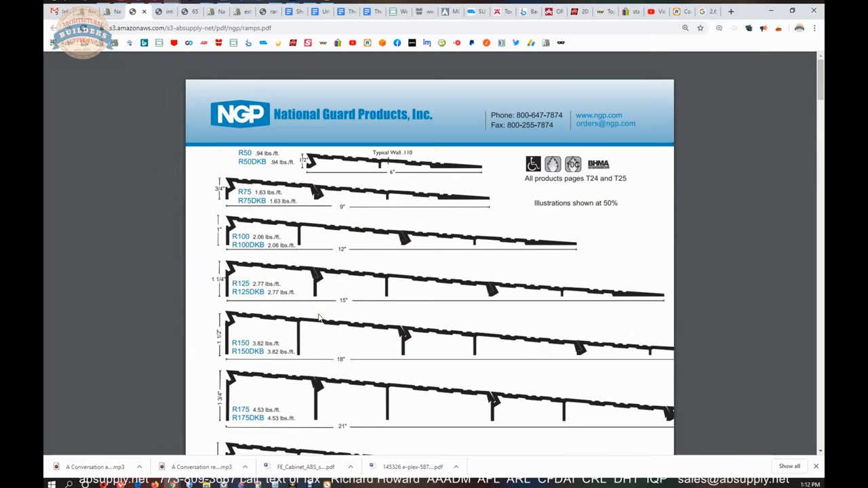
pyautogui.scroll(-3)
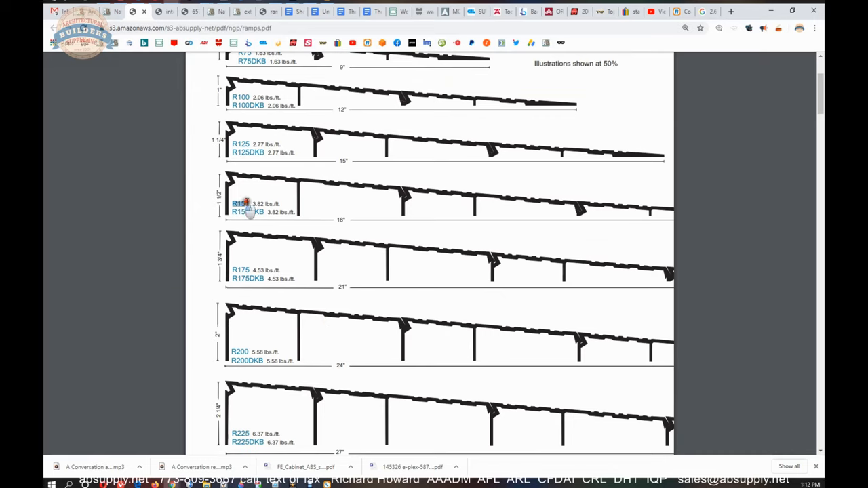
pyautogui.doubleClick(241, 204)
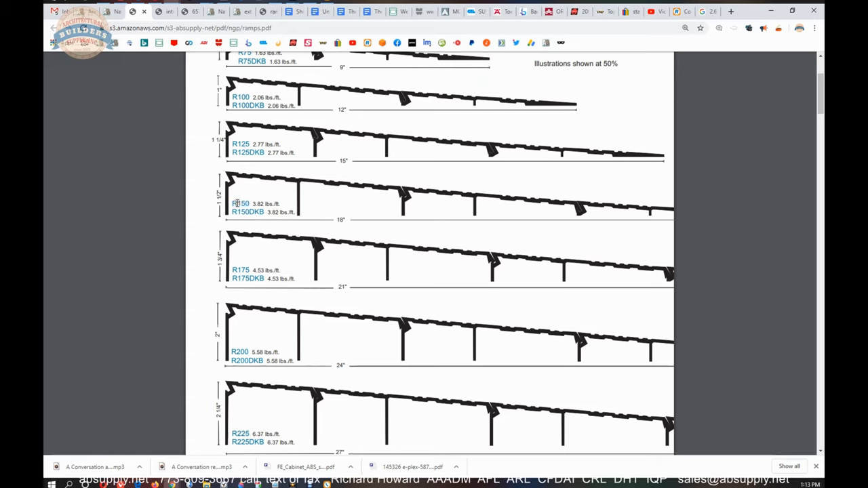
pyautogui.moveTo(247, 211)
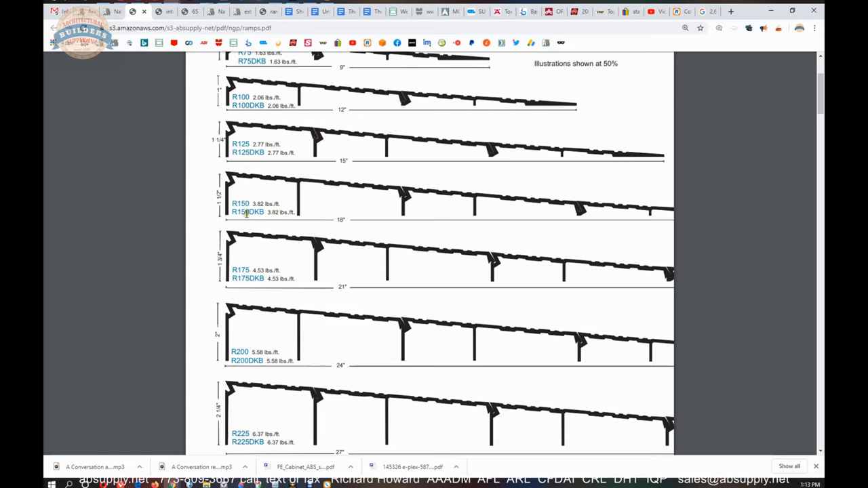
pyautogui.doubleClick(255, 211)
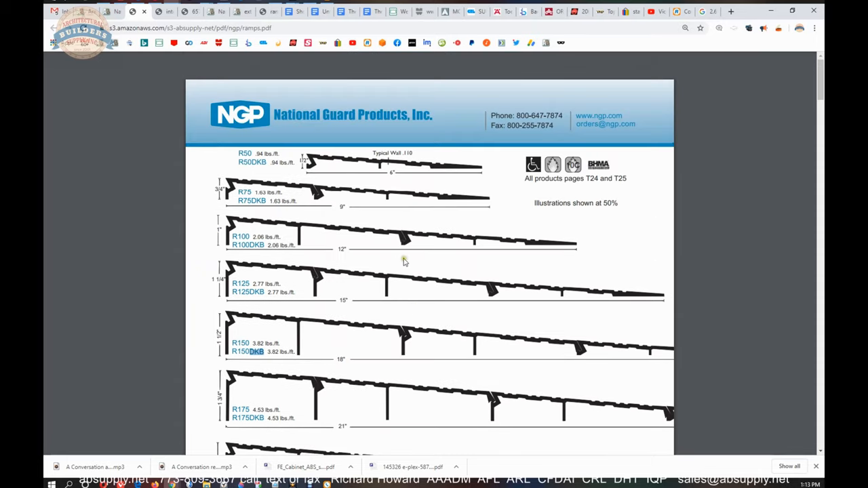
# Continue past the Return Closed Ends page to the RO75–RO225 offset ramp profiles
pyautogui.scroll(-3)
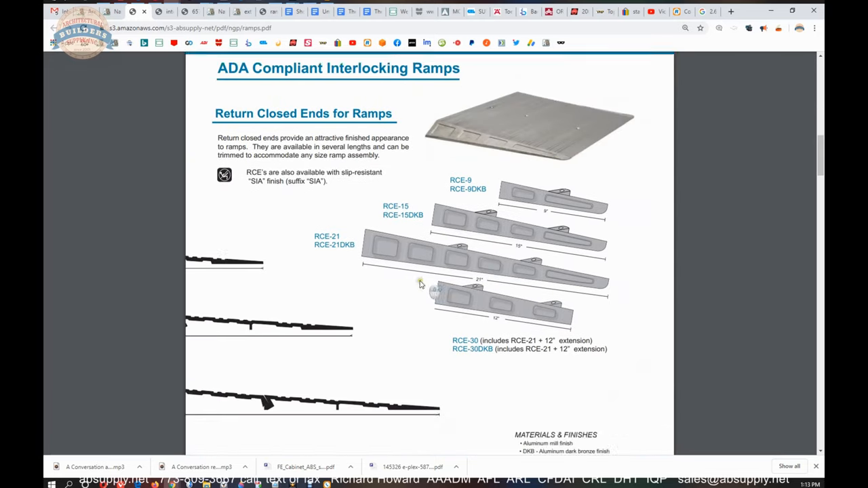
pyautogui.scroll(-3)
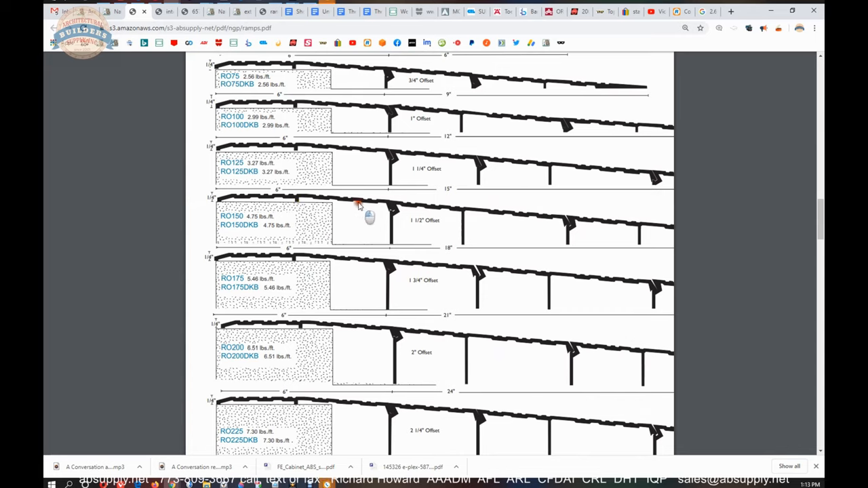
pyautogui.moveTo(328, 206)
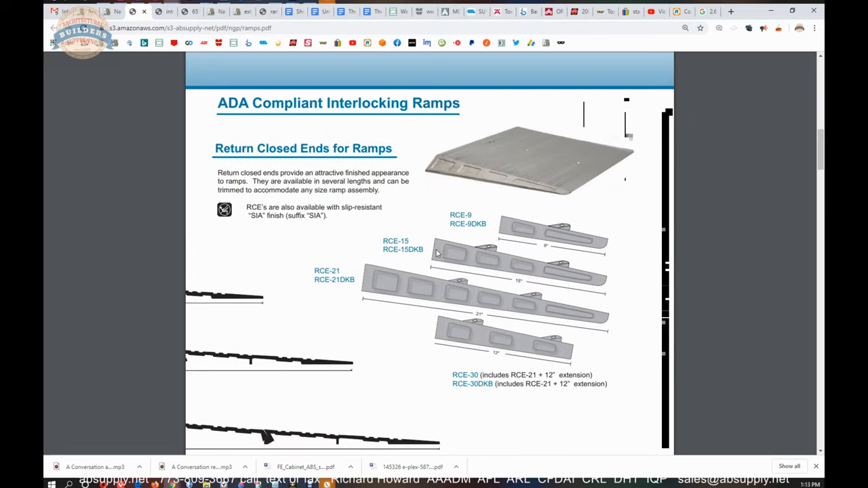
pyautogui.moveTo(578, 239)
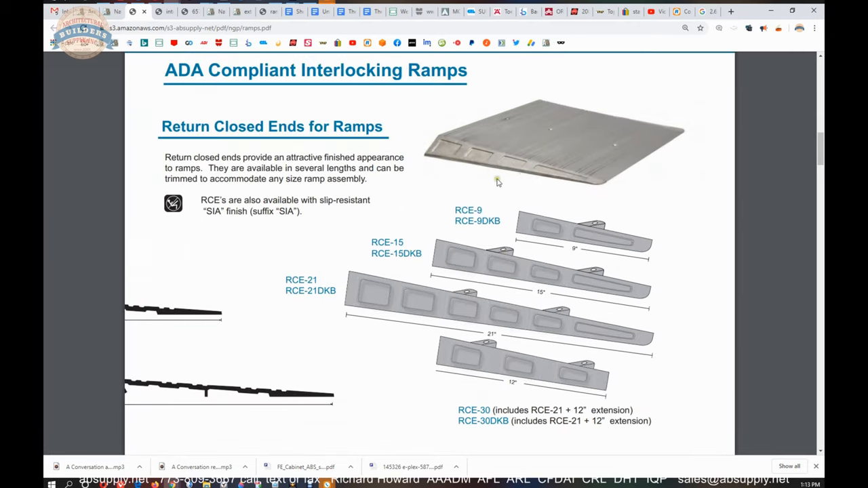
pyautogui.moveTo(434, 144)
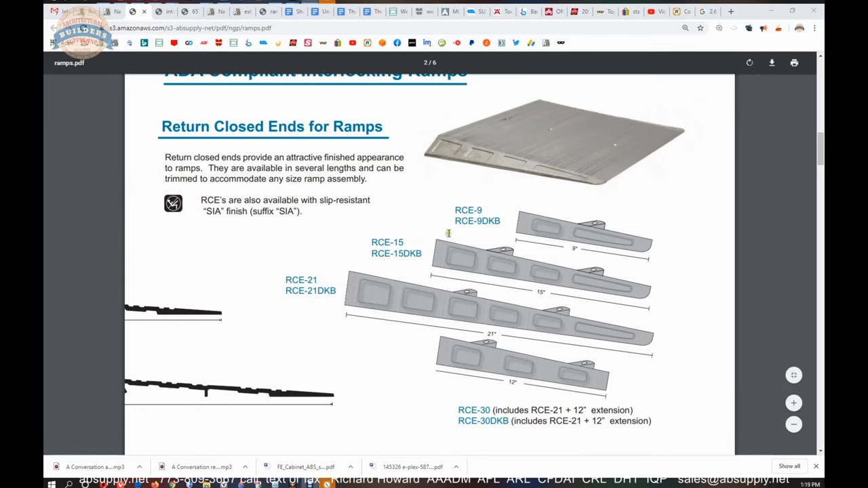
pyautogui.moveTo(486, 215)
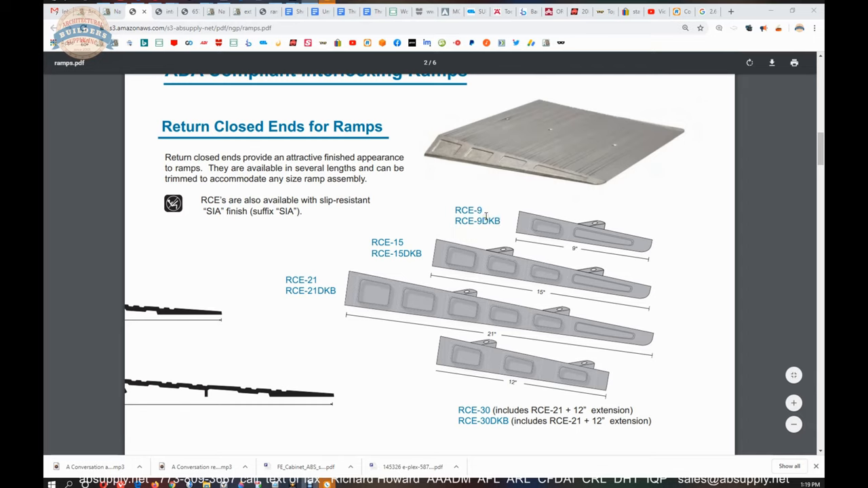
pyautogui.moveTo(478, 295)
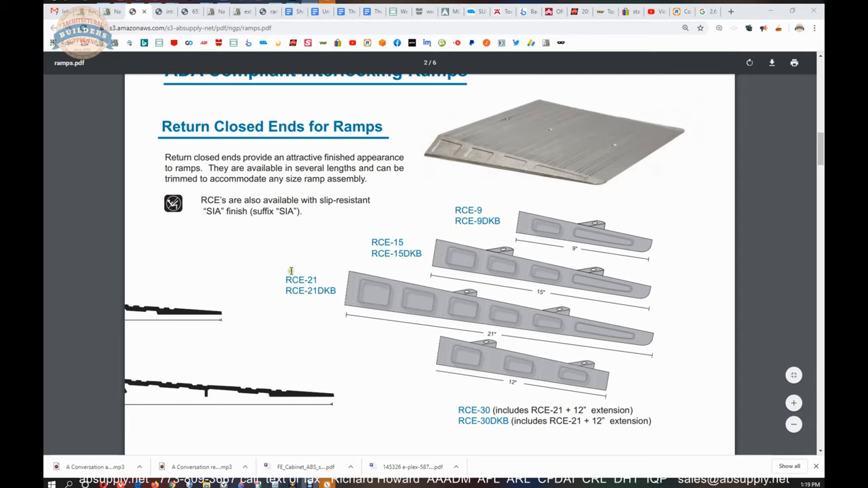
pyautogui.moveTo(423, 313)
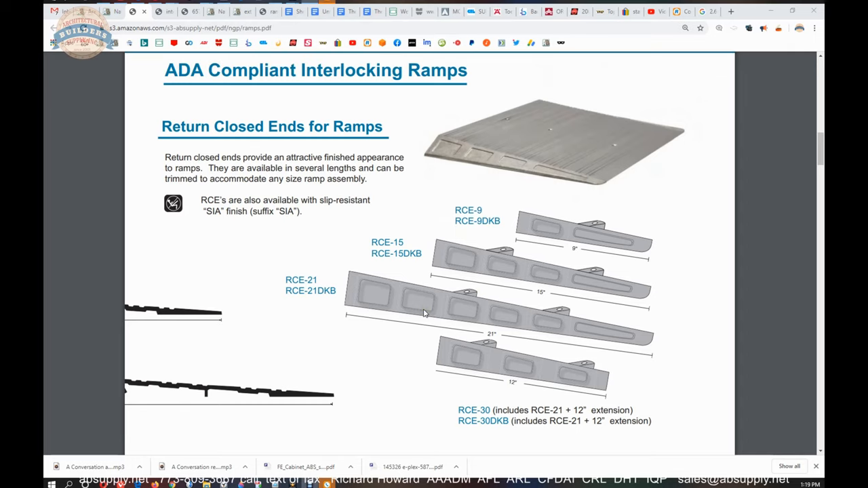
pyautogui.moveTo(441, 160)
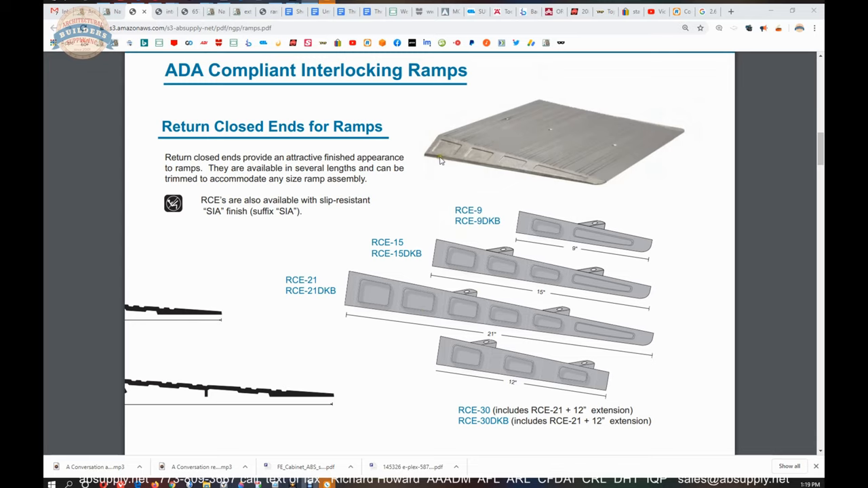
pyautogui.moveTo(403, 140)
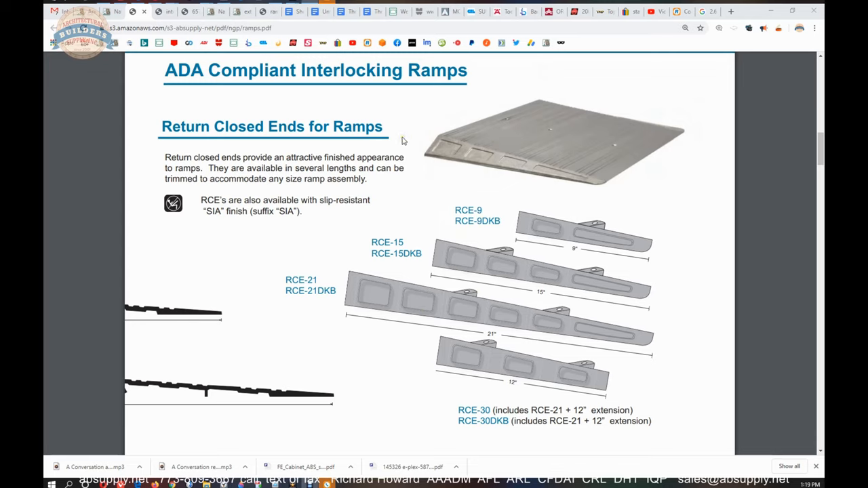
pyautogui.moveTo(504, 285)
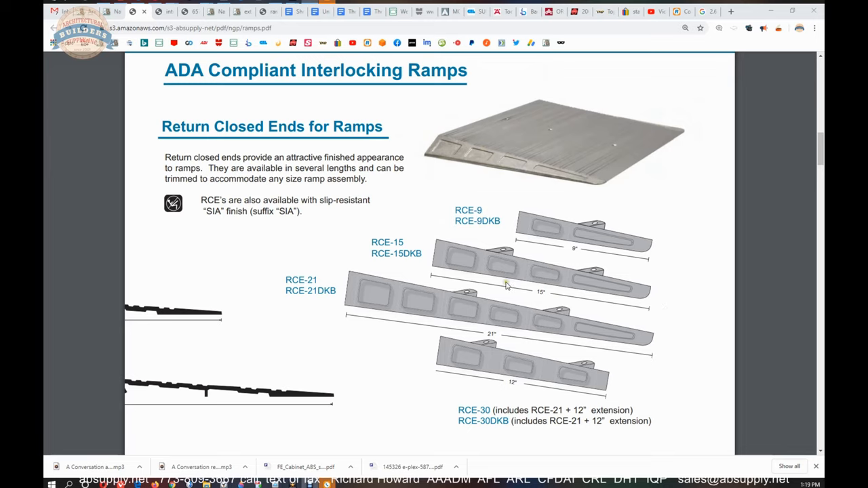
pyautogui.moveTo(625, 351)
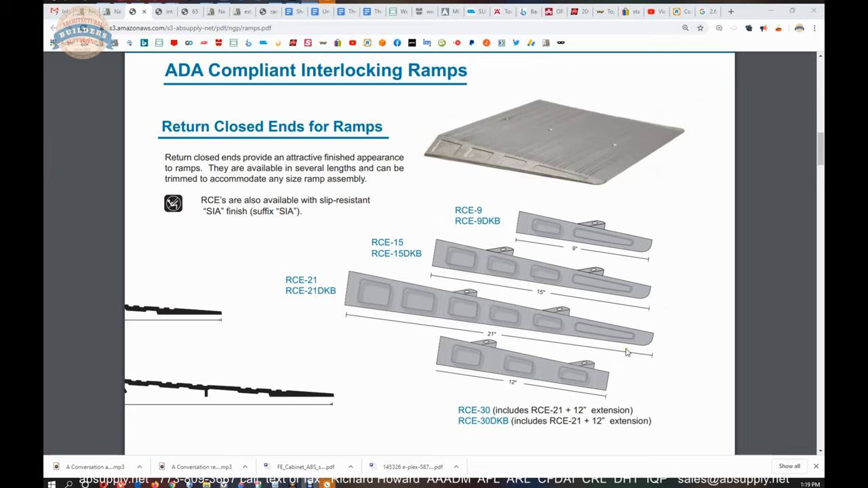
pyautogui.moveTo(554, 314)
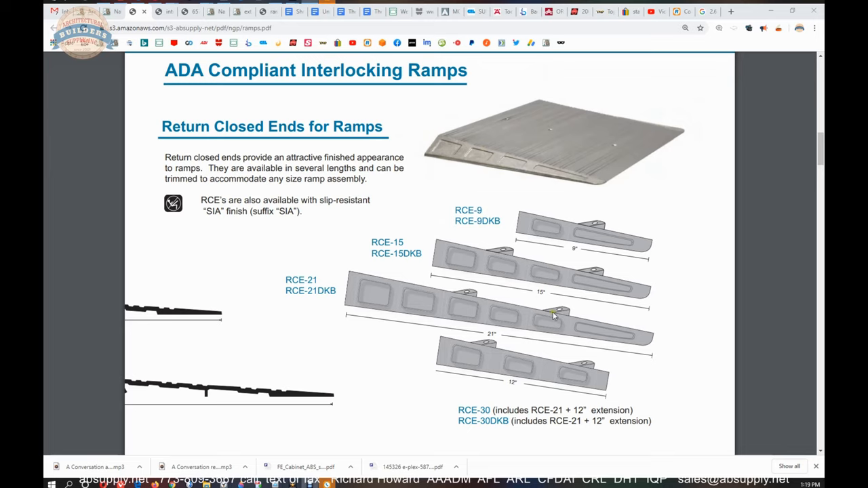
pyautogui.moveTo(489, 268)
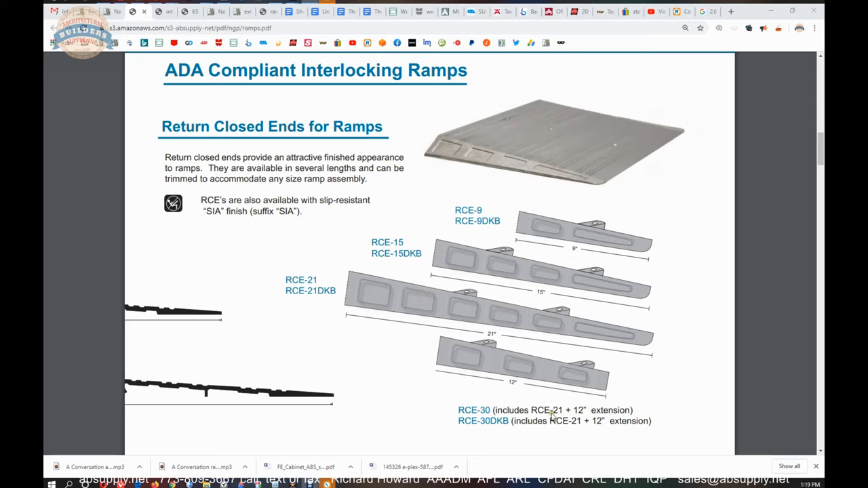
pyautogui.moveTo(417, 263)
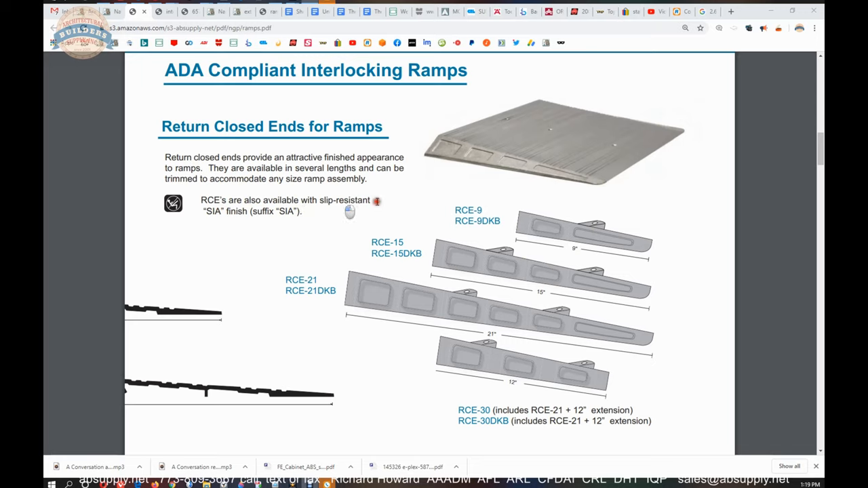
pyautogui.doubleClick(344, 201)
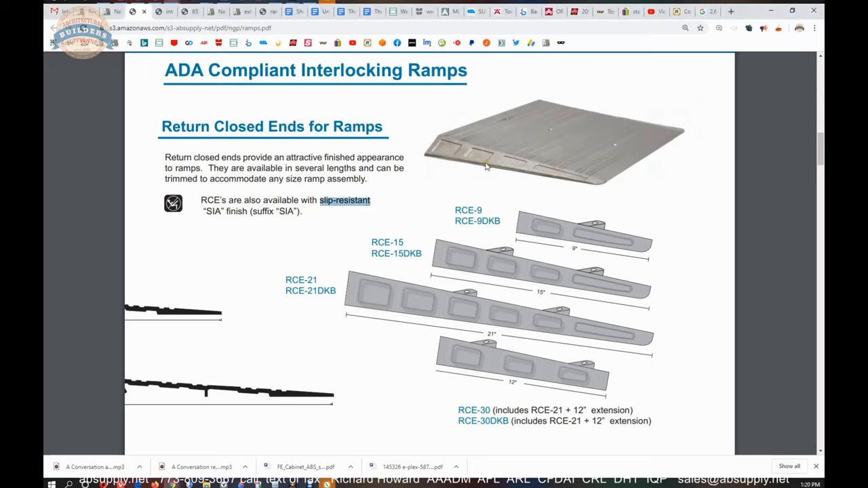
pyautogui.moveTo(361, 277)
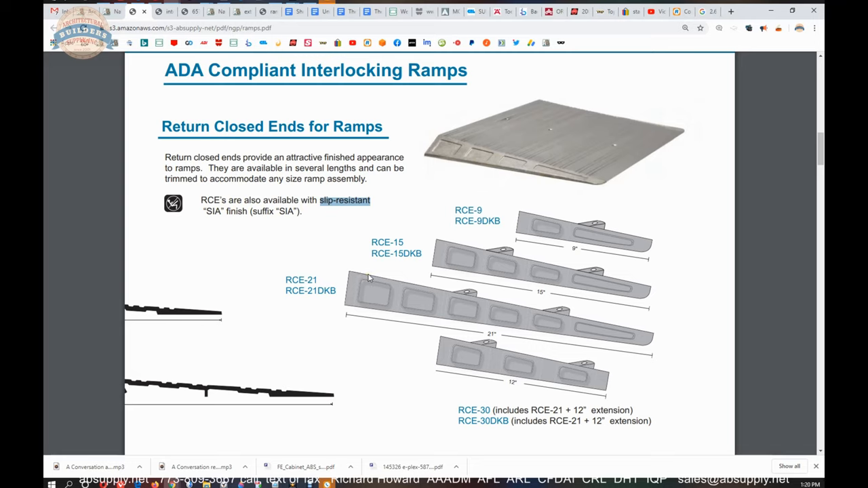
pyautogui.moveTo(192, 157)
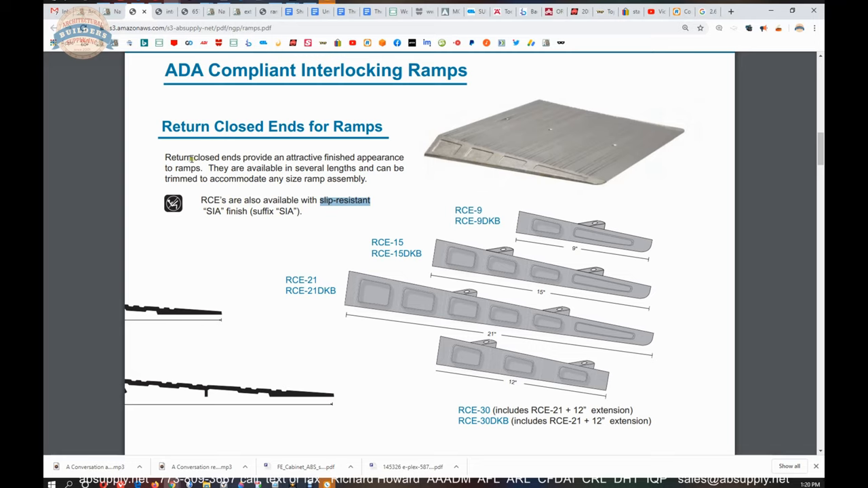
pyautogui.moveTo(190, 158); pyautogui.dragTo(386, 157)
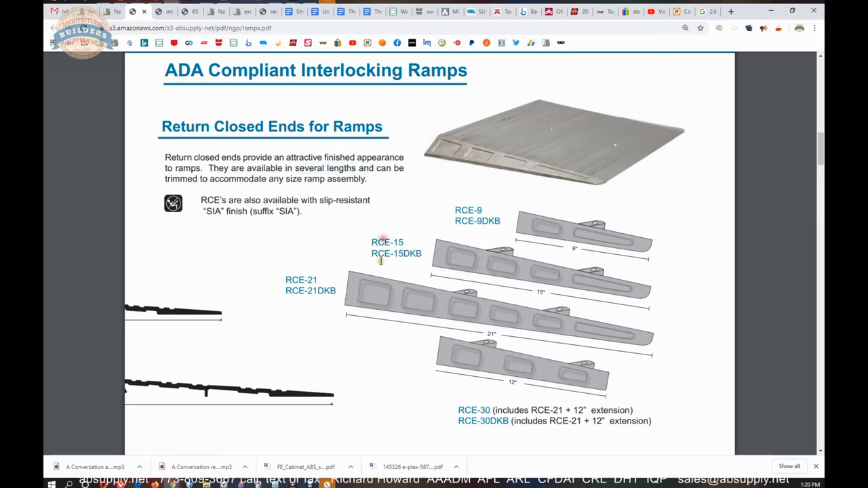
pyautogui.moveTo(475, 279)
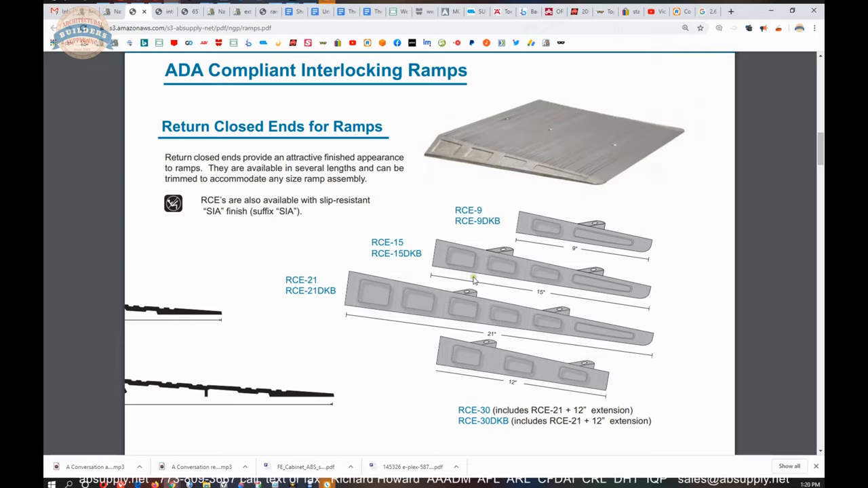
pyautogui.moveTo(483, 283)
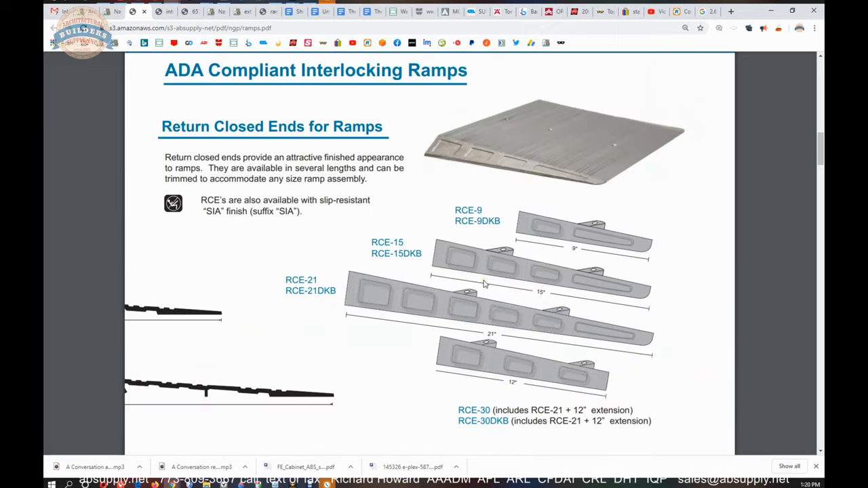
pyautogui.moveTo(582, 167)
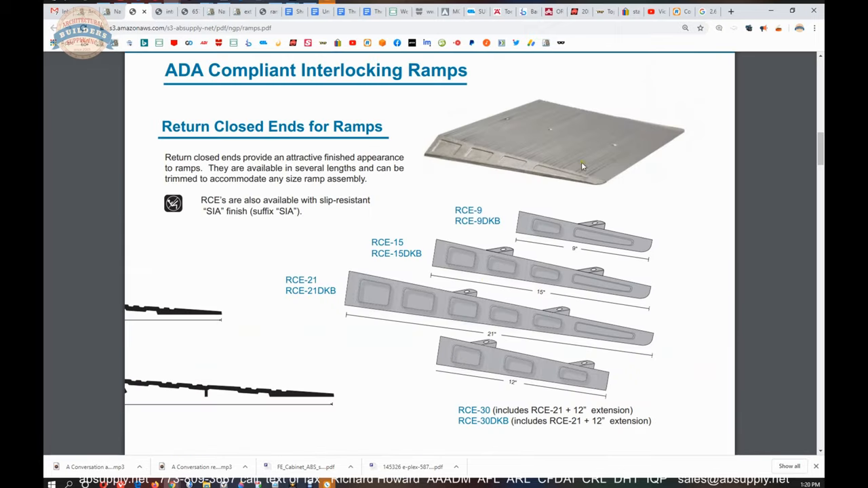
pyautogui.moveTo(595, 217)
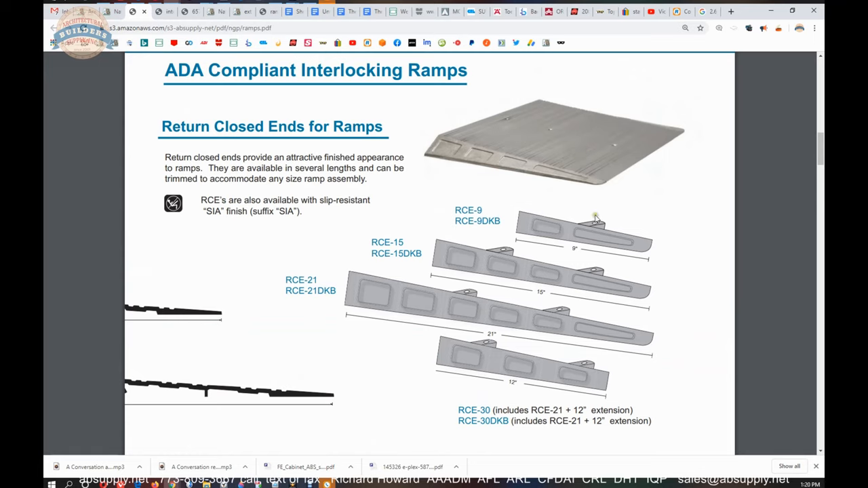
pyautogui.moveTo(575, 170)
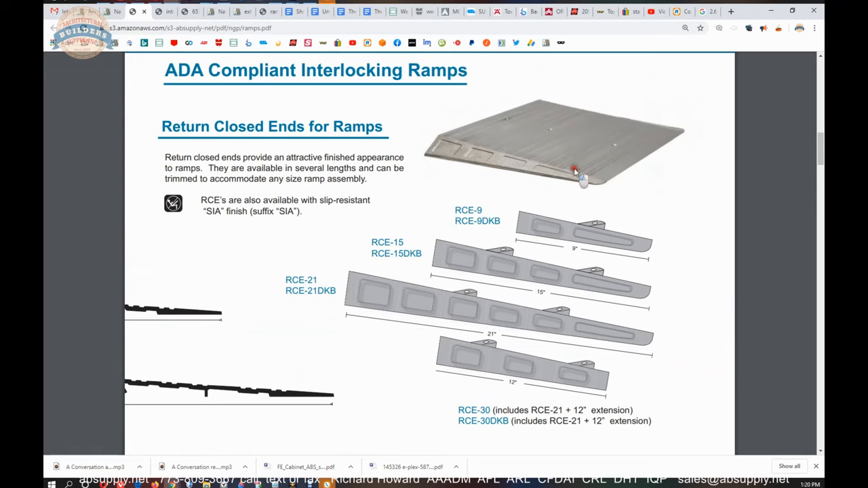
pyautogui.moveTo(586, 228)
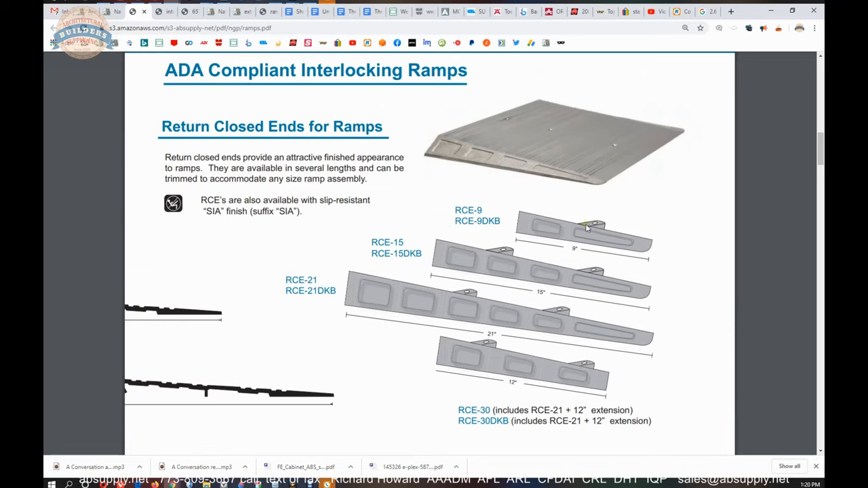
pyautogui.moveTo(566, 196)
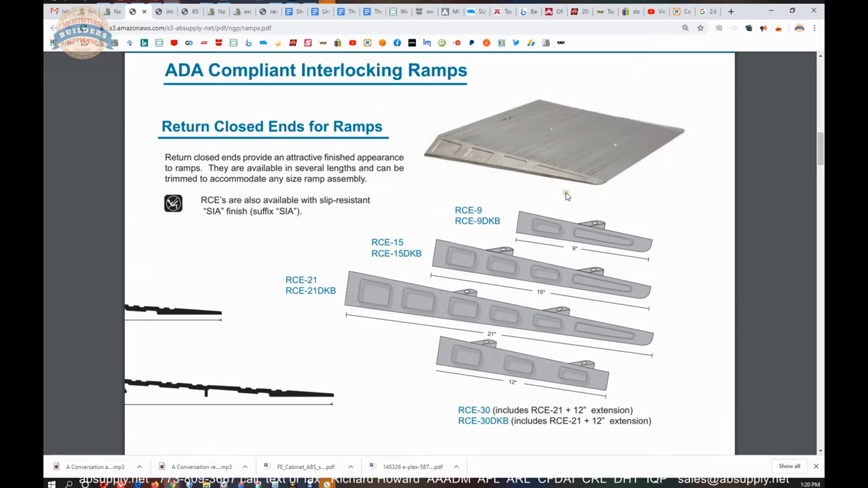
pyautogui.moveTo(491, 148)
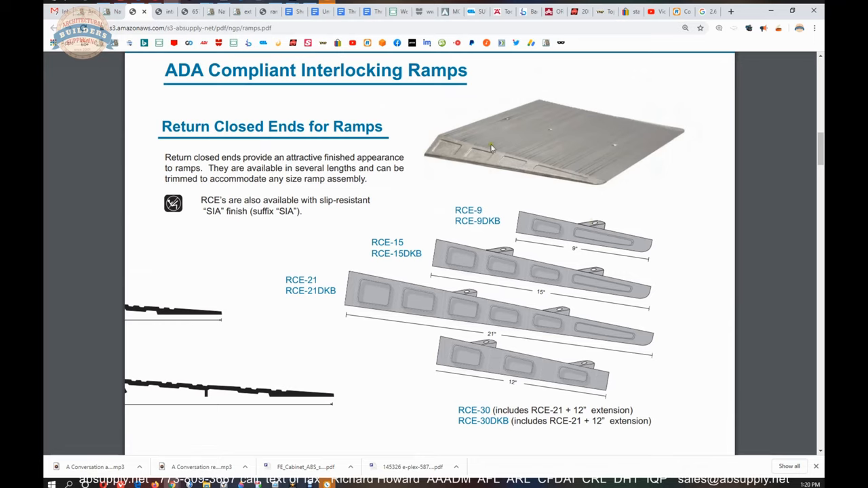
pyautogui.moveTo(502, 145)
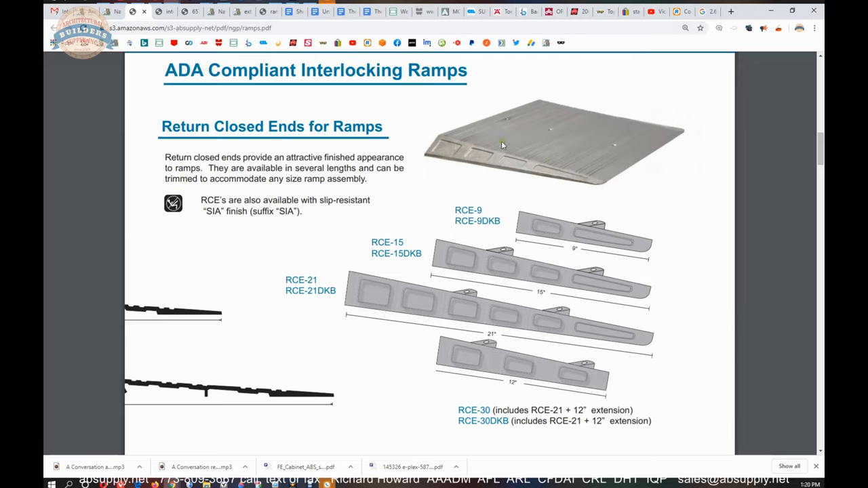
pyautogui.moveTo(570, 169)
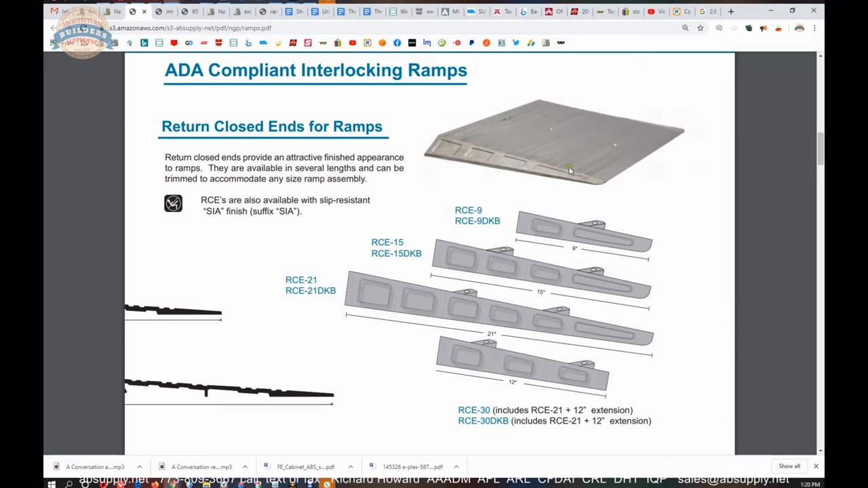
pyautogui.scroll(-3)
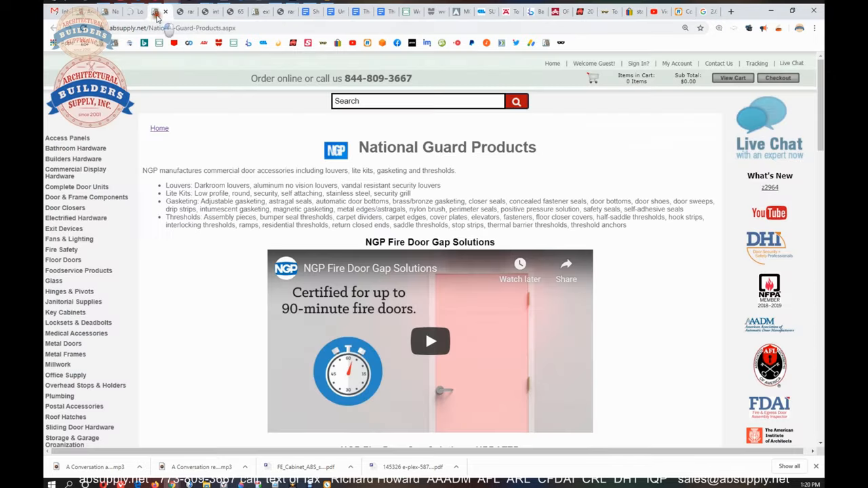
# Scroll to the National Guard Products catalog links and open the ICC A117.1-2009 standard PDF
pyautogui.scroll(-3)
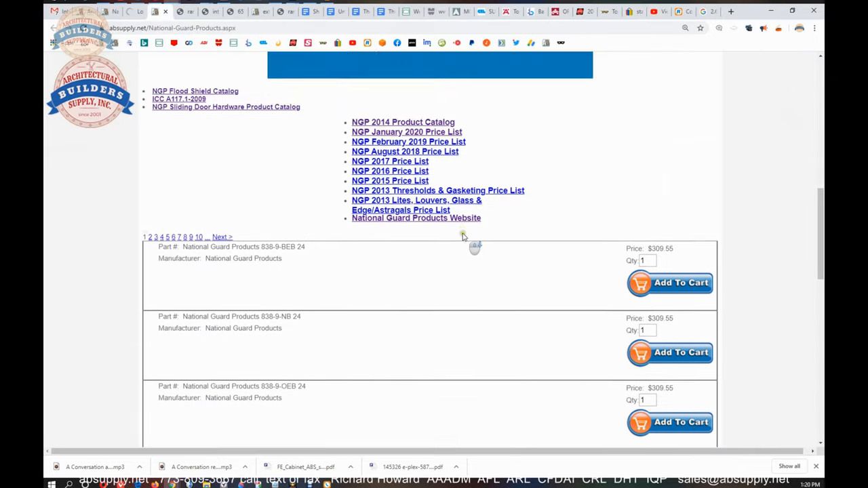
pyautogui.scroll(-3)
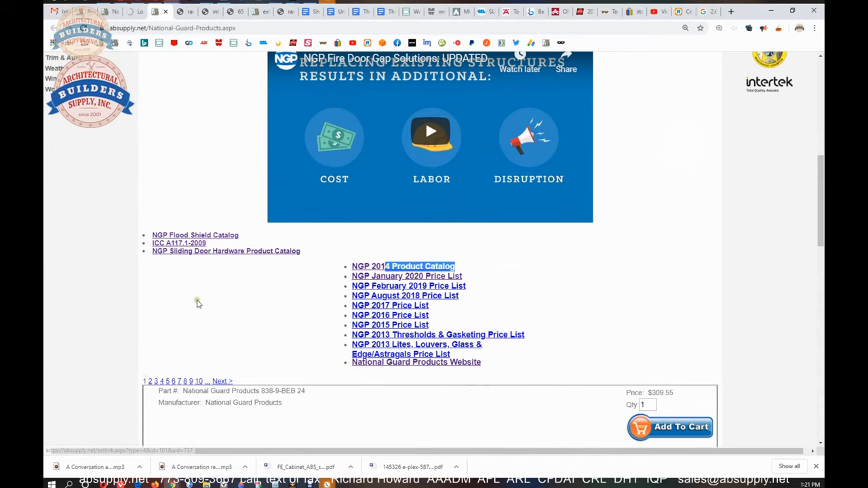
pyautogui.moveTo(183, 282)
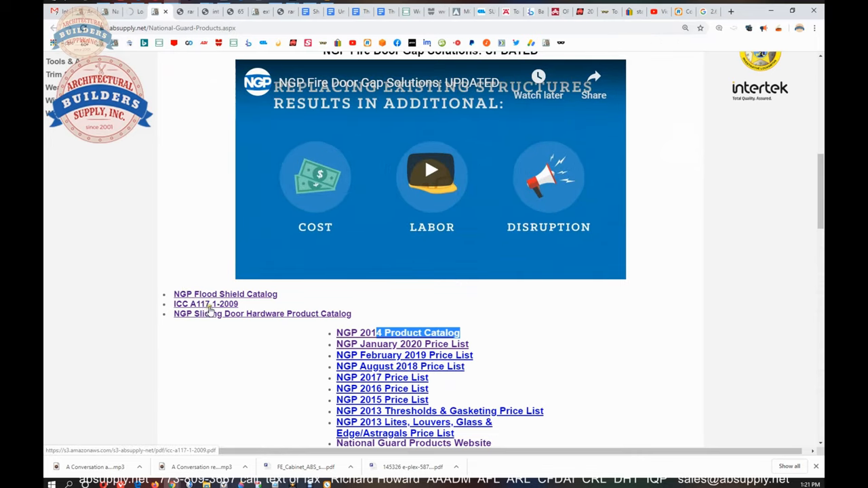
pyautogui.click(206, 304)
pyautogui.write('threshold')
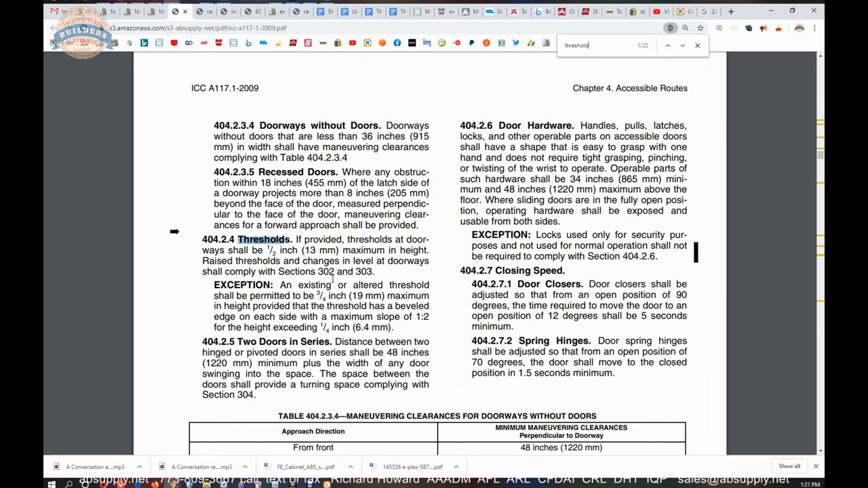
pyautogui.moveTo(332, 279)
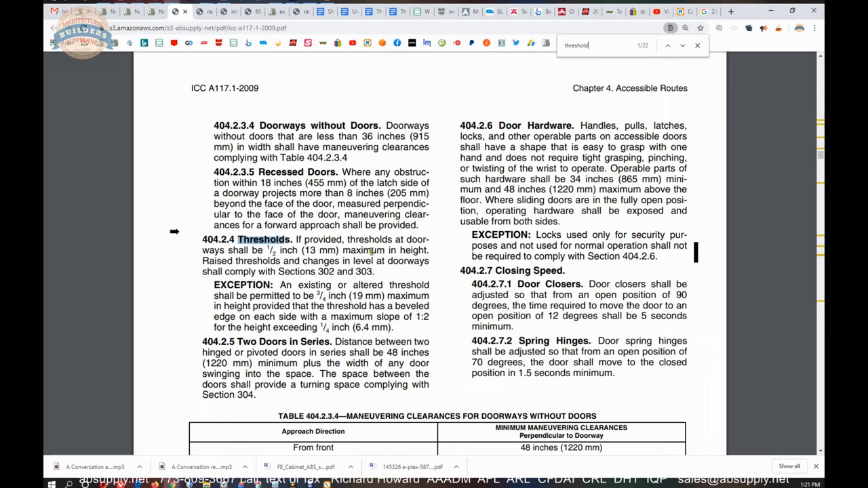
# Step through every 'threshold' match, past 608.6 shower thresholds to section 1005.5.3.2 Thresholds
pyautogui.scroll(-3)
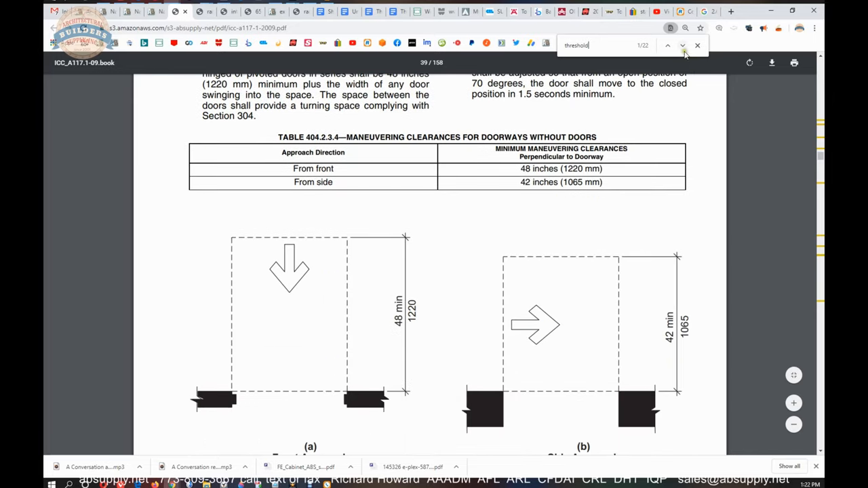
pyautogui.click(682, 46)
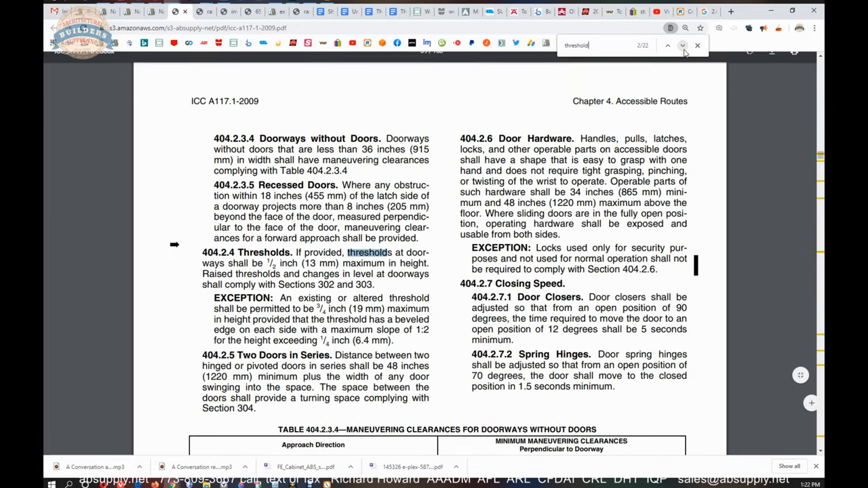
pyautogui.click(682, 46)
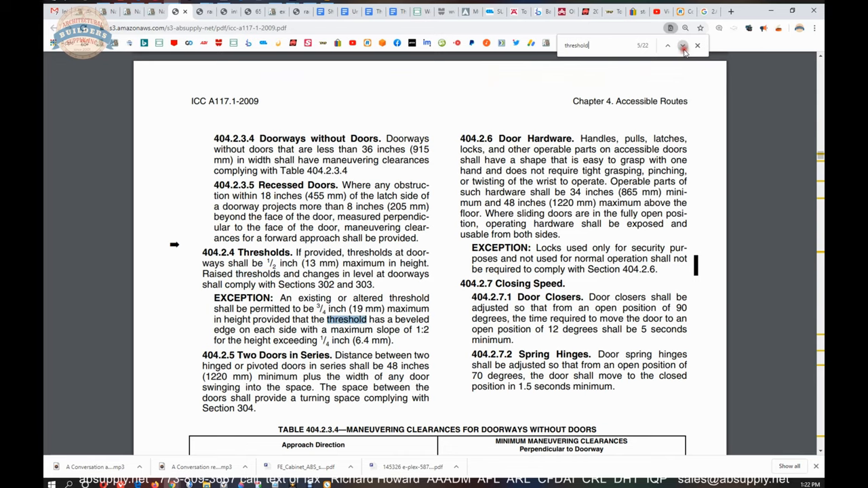
pyautogui.click(683, 46)
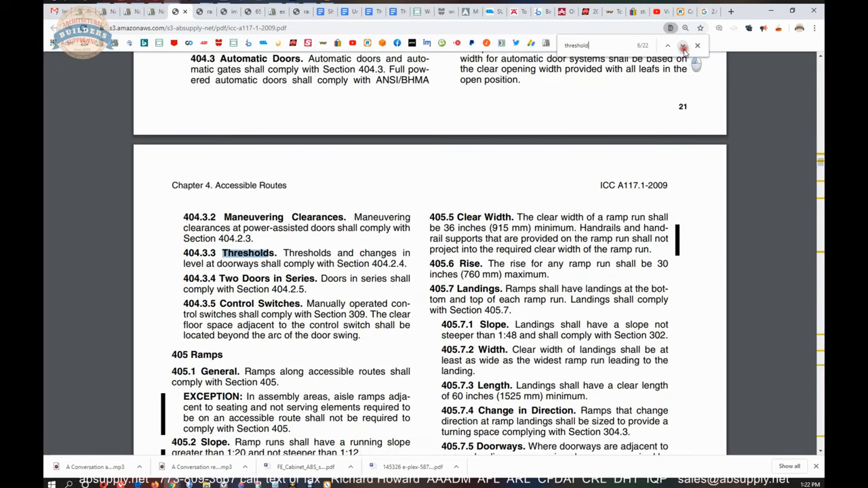
pyautogui.click(683, 46)
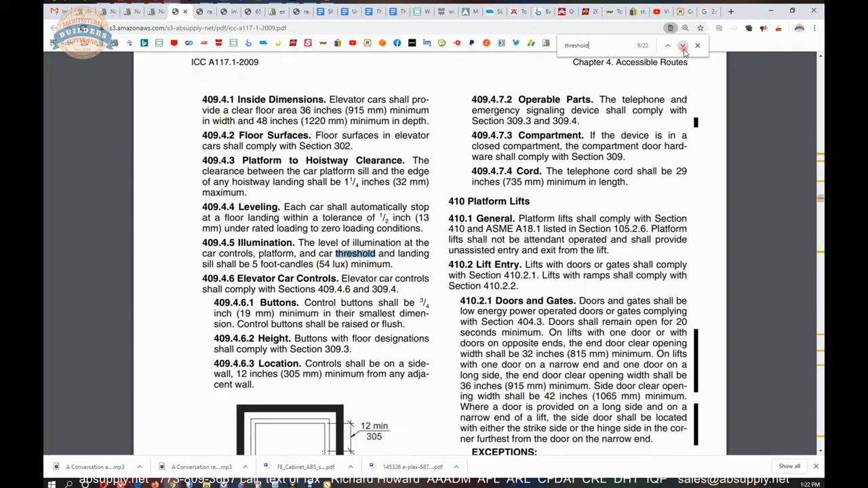
pyautogui.click(683, 46)
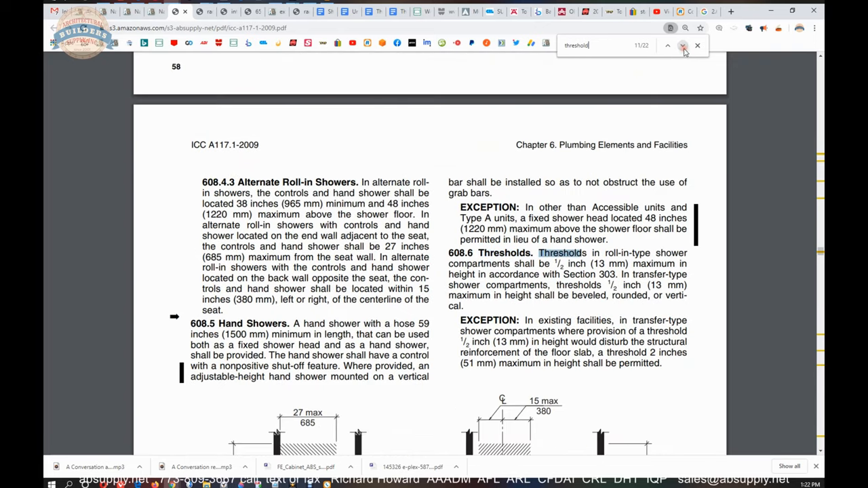
pyautogui.click(667, 46)
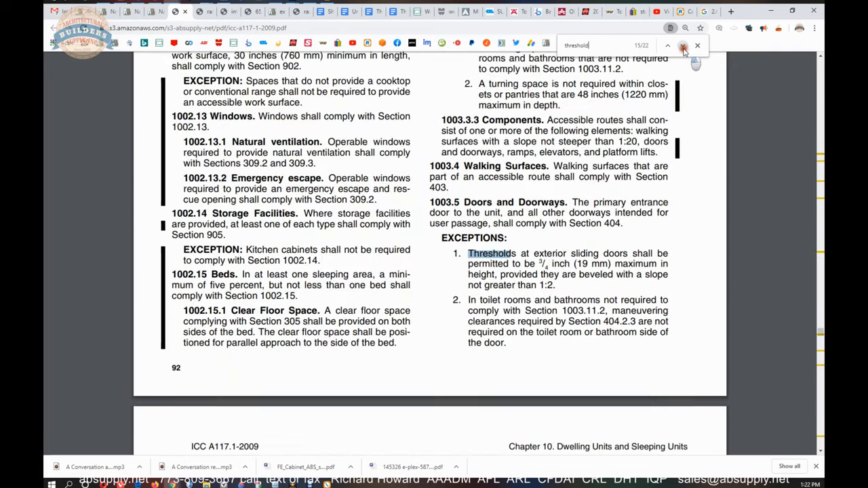
pyautogui.click(681, 46)
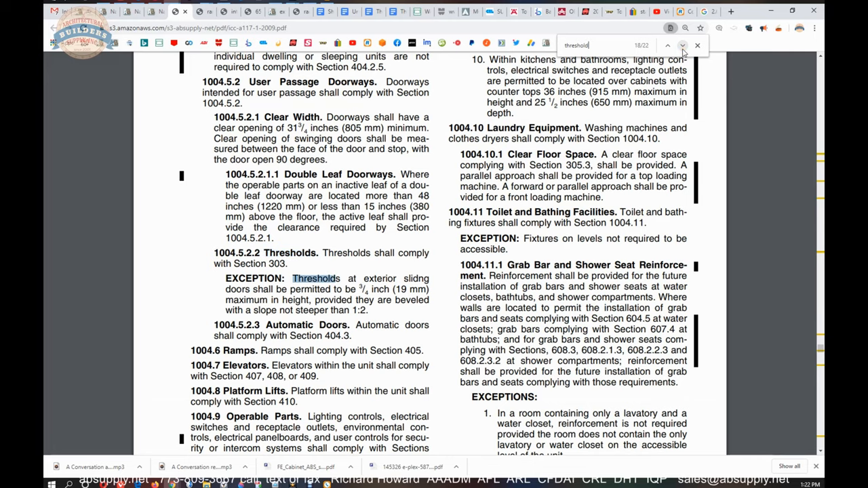
pyautogui.click(682, 46)
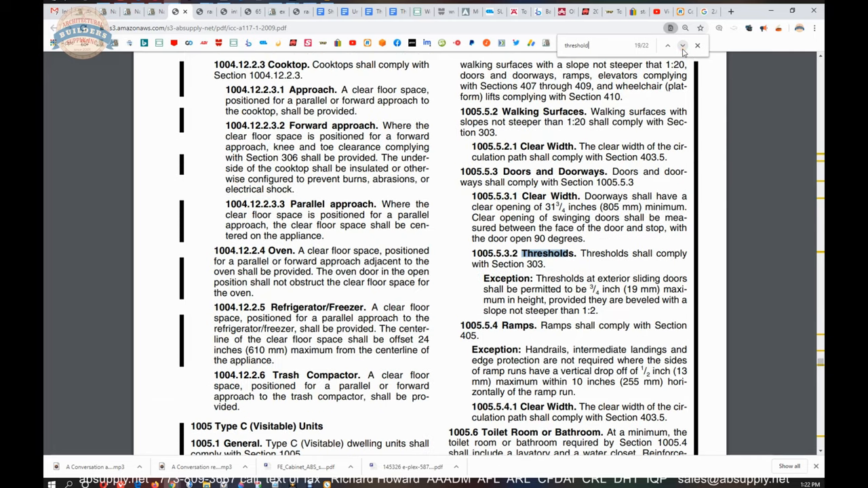
pyautogui.click(682, 46)
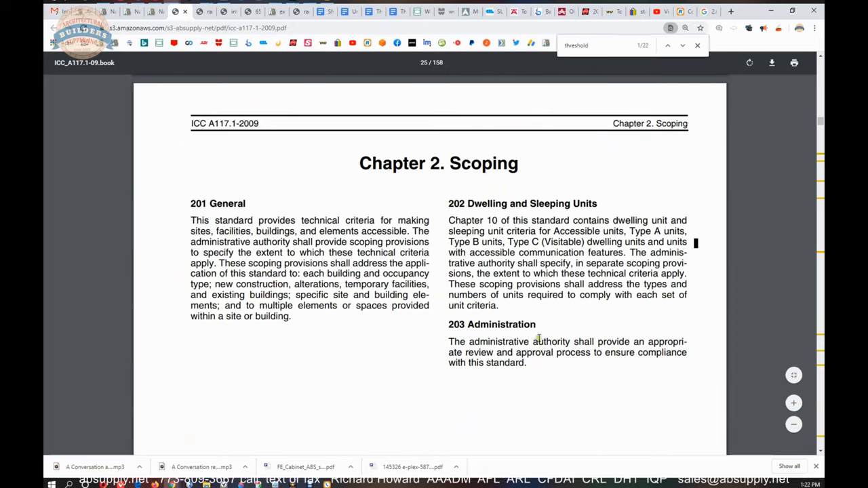
# Scroll from Chapter 2 down to section 303 Changes in Level and Figure 303.3
pyautogui.scroll(-3)
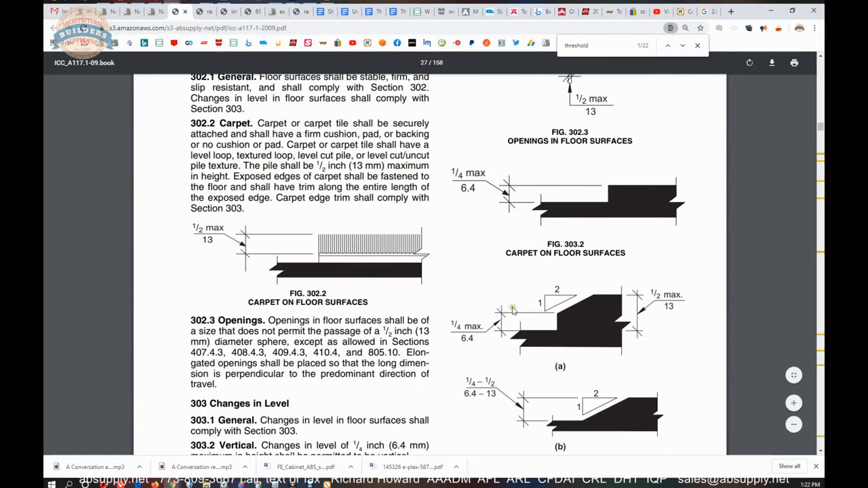
pyautogui.moveTo(528, 413)
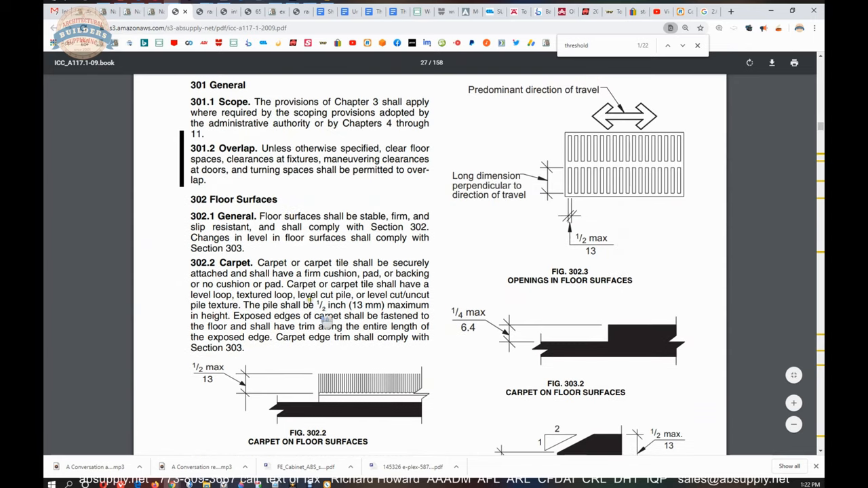
pyautogui.scroll(-3)
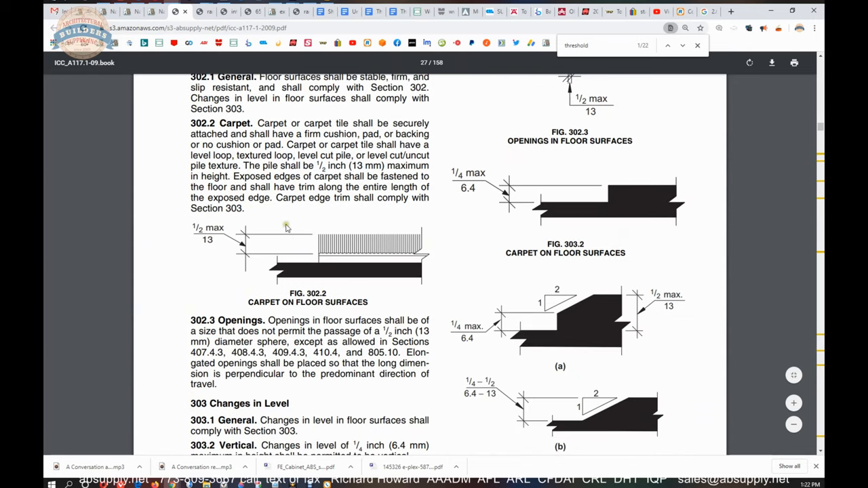
pyautogui.scroll(-3)
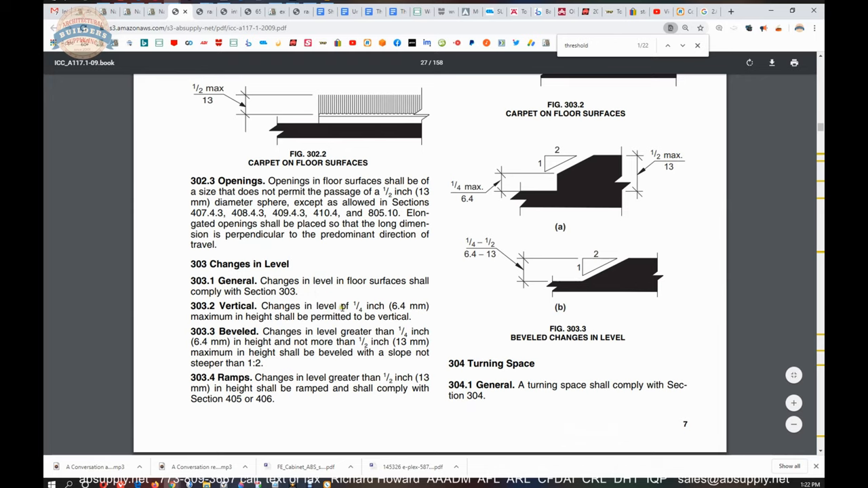
pyautogui.moveTo(256, 320)
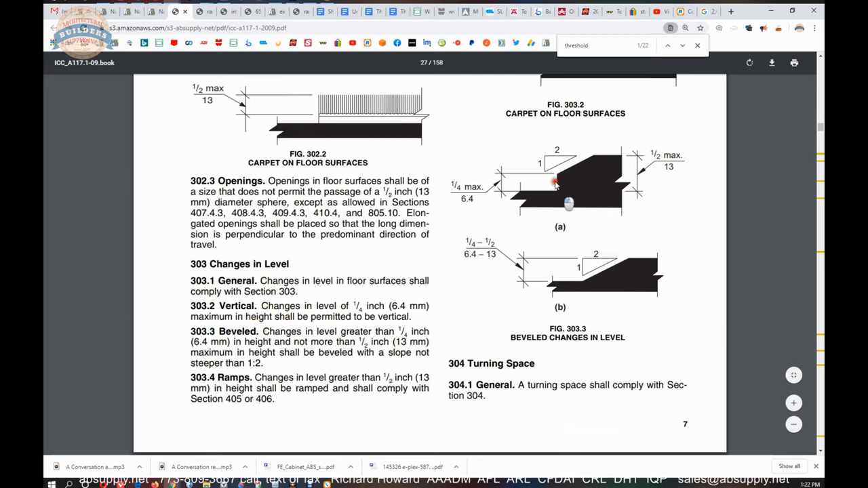
pyautogui.moveTo(573, 206)
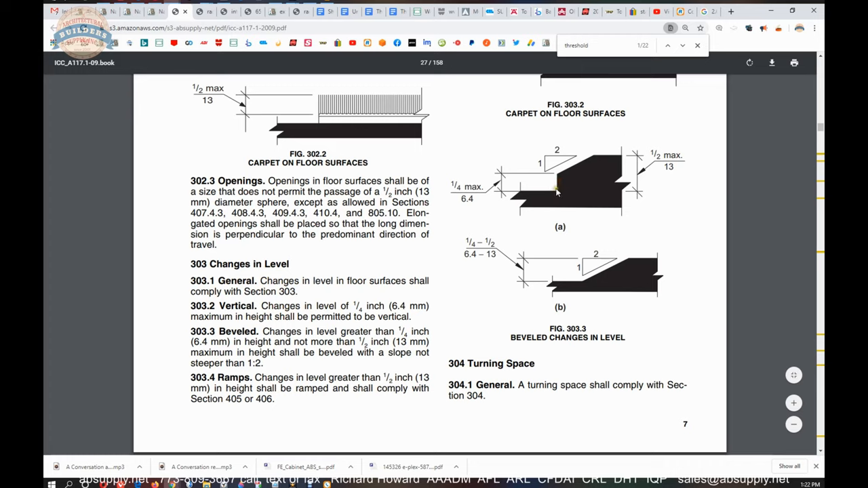
pyautogui.moveTo(499, 296)
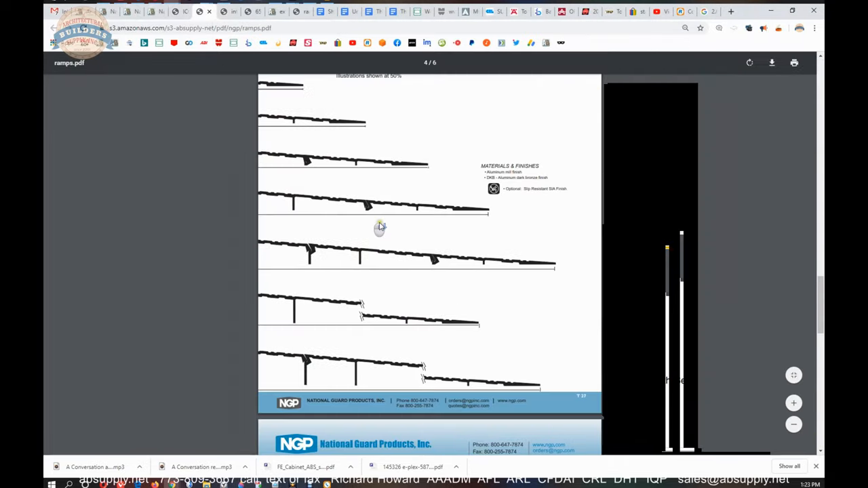
# Scroll the ramps catalog to page 6 Aluminum Ramps showing the 654 and 657 profiles
pyautogui.scroll(-3)
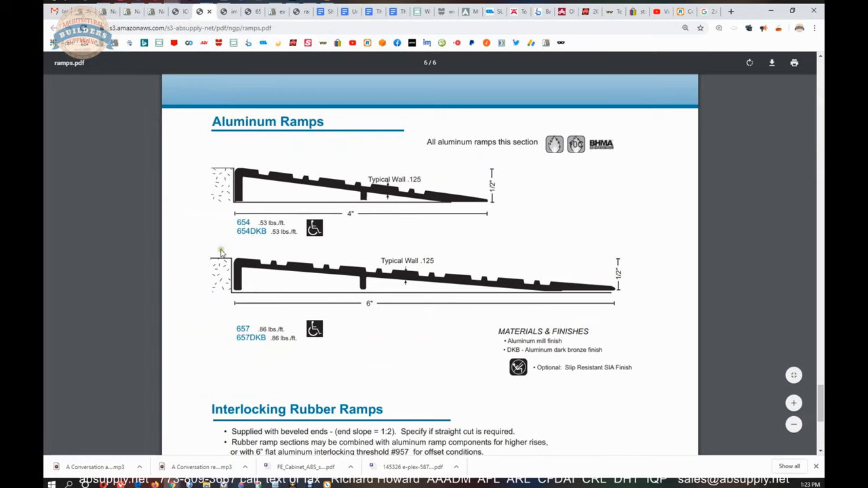
pyautogui.moveTo(469, 165)
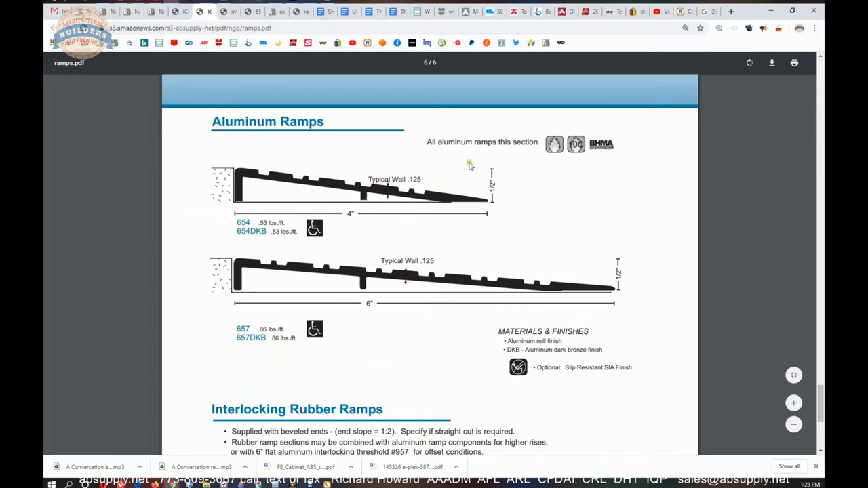
pyautogui.moveTo(467, 143)
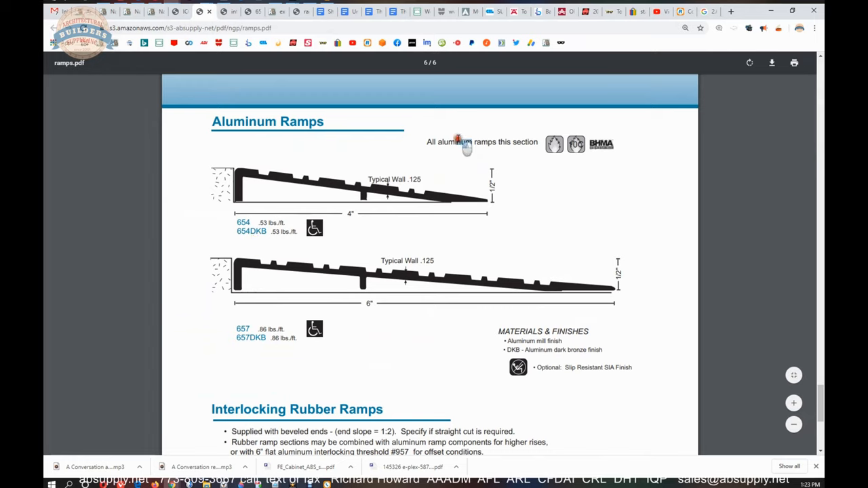
pyautogui.moveTo(462, 160)
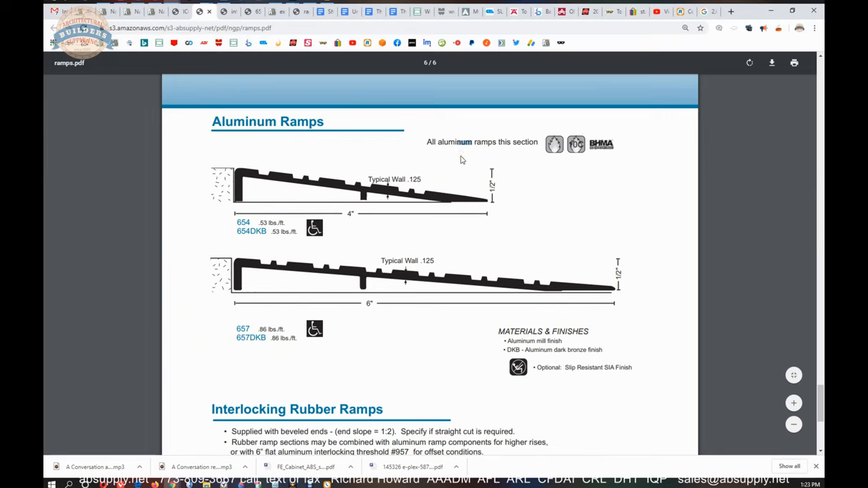
pyautogui.moveTo(464, 161)
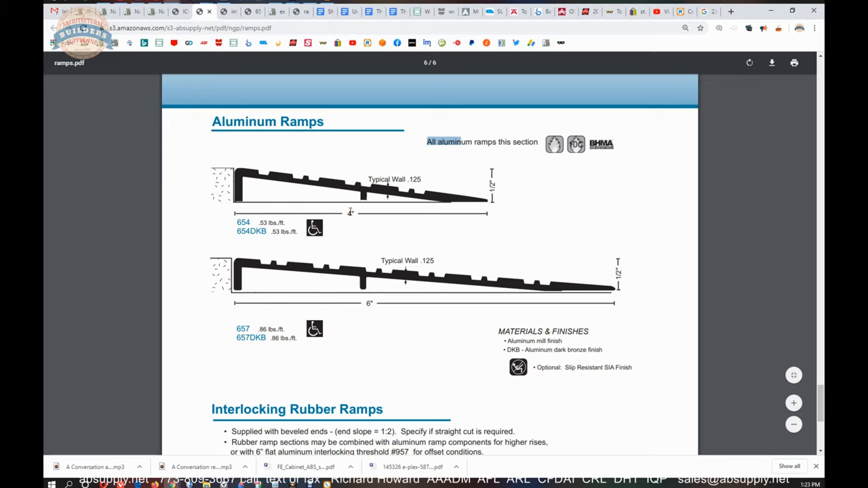
pyautogui.moveTo(272, 189)
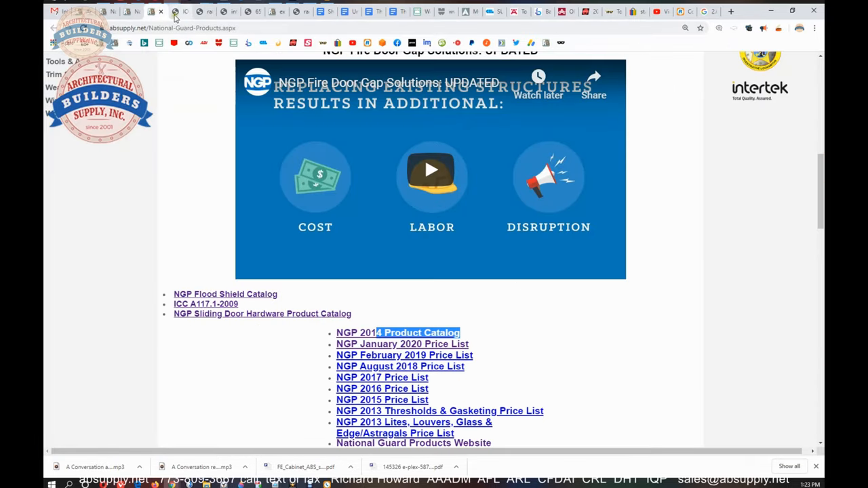
# Return to the ICC A117.1 PDF and start a find for grab bars
pyautogui.click(206, 304)
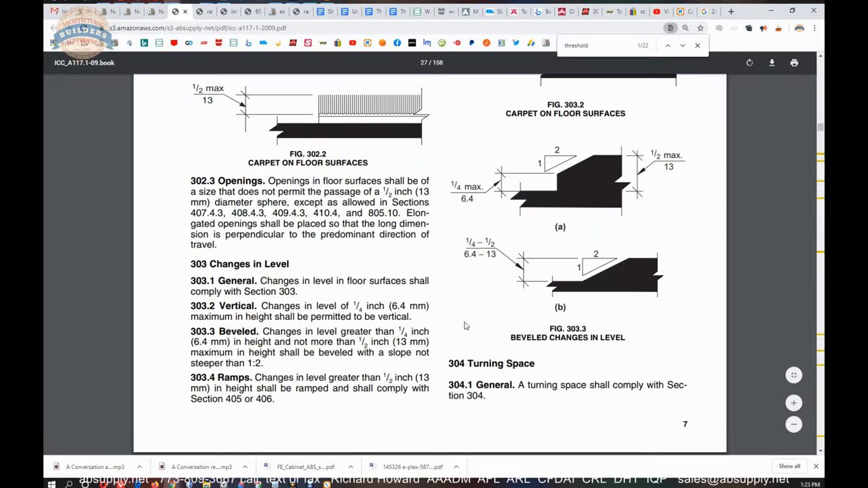
pyautogui.write('gran')
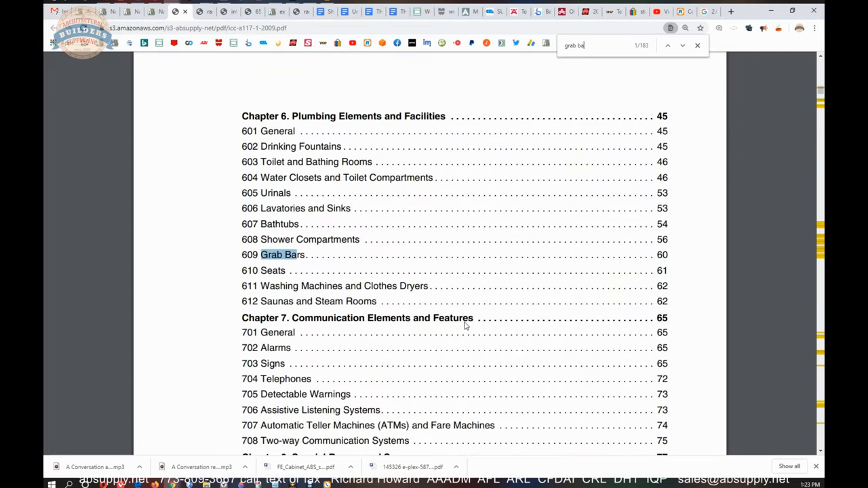
# Step through grab bar matches to section 604.5 Grab Bars for water closets and read it
pyautogui.click(682, 46)
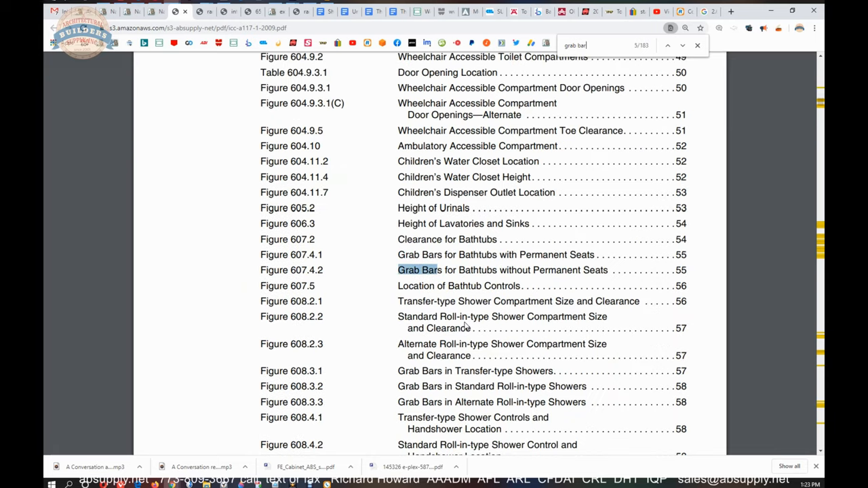
pyautogui.click(682, 46)
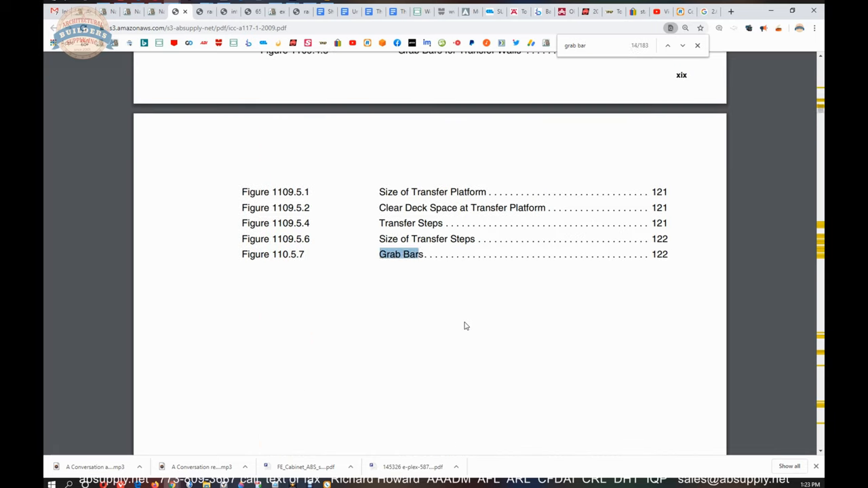
pyautogui.click(681, 46)
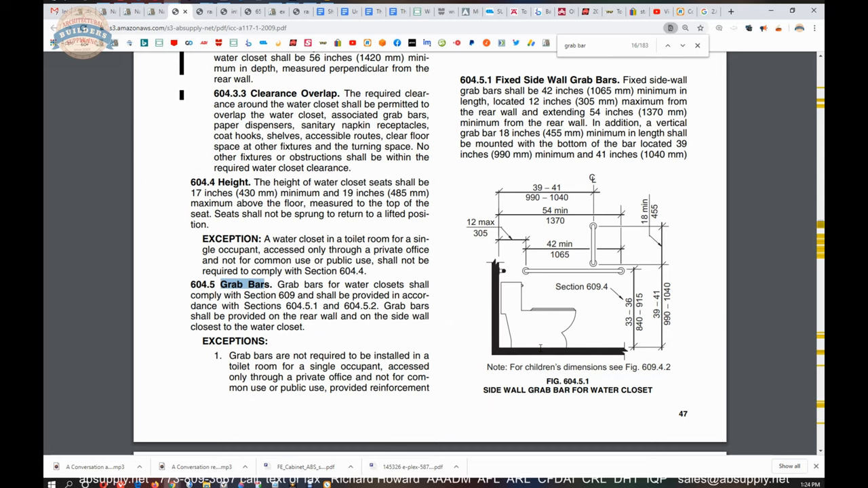
pyautogui.click(586, 45)
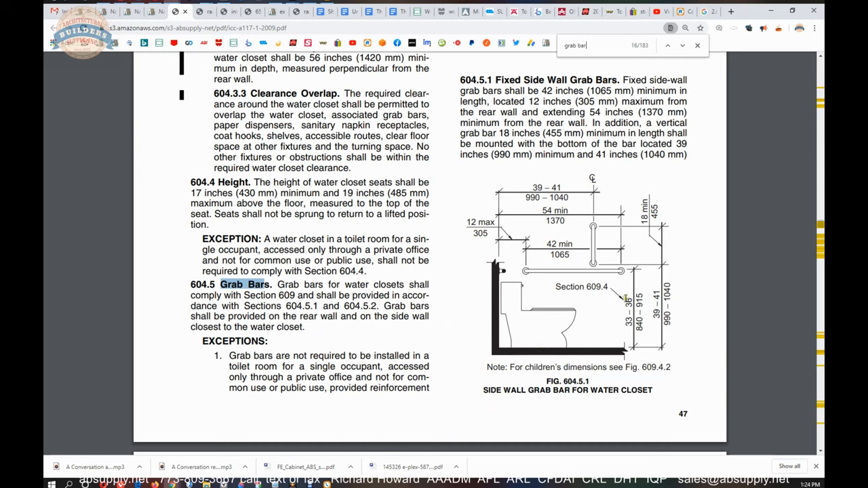
pyautogui.scroll(-3)
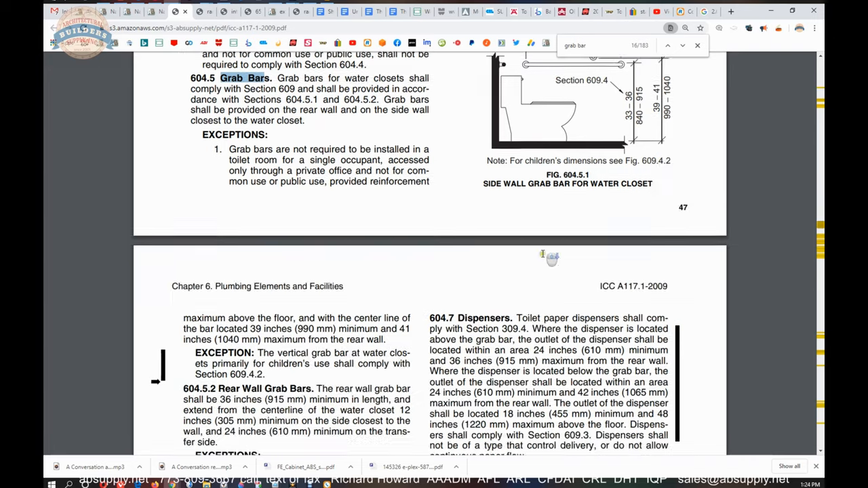
pyautogui.scroll(-3)
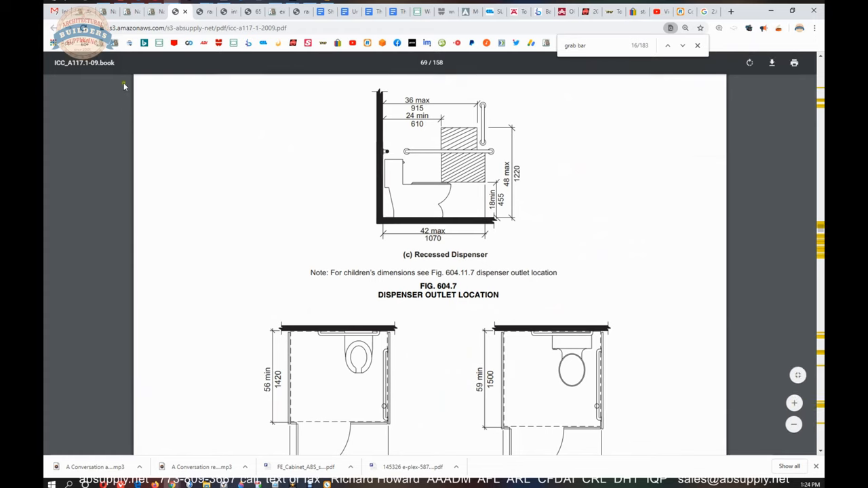
# Return to absupply.net's National Guard Products page
pyautogui.click(157, 11)
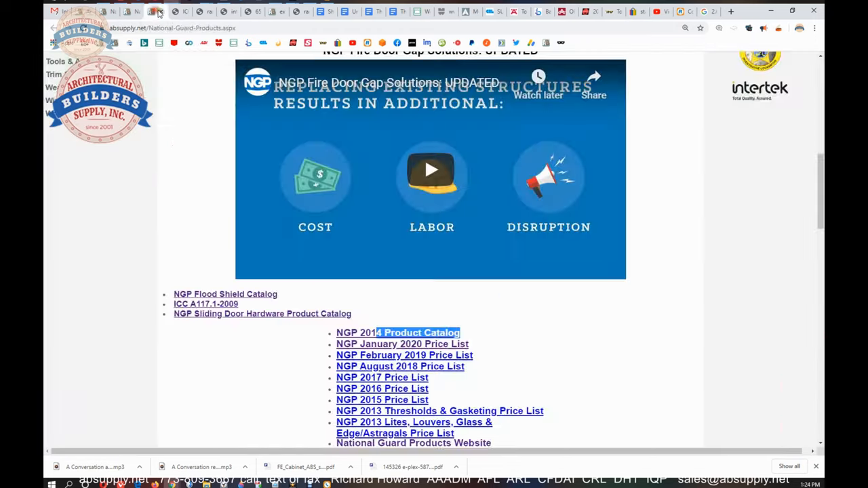